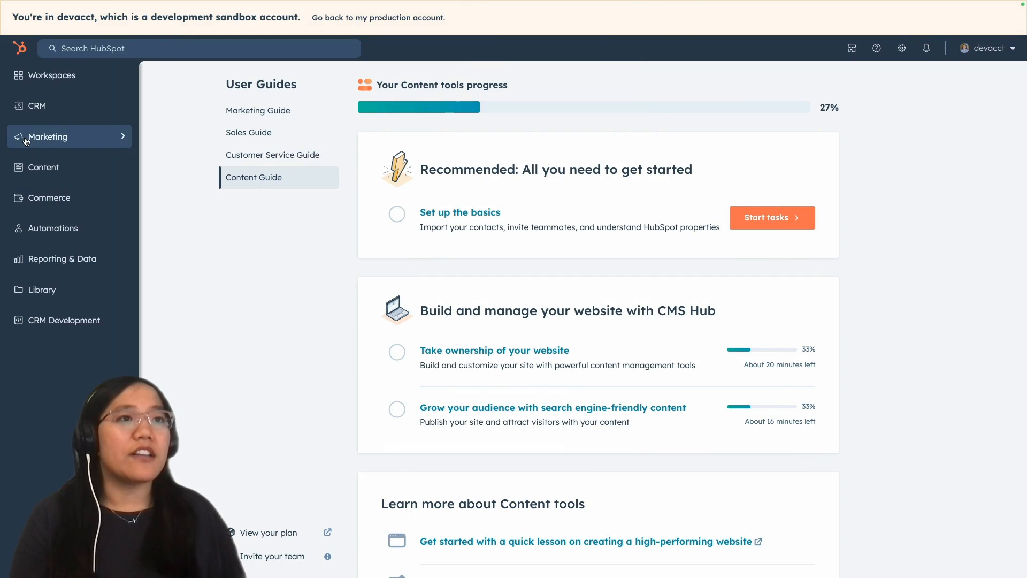
Step: Reach the Content Embed list from HubSpot's Content navigation
click(44, 167)
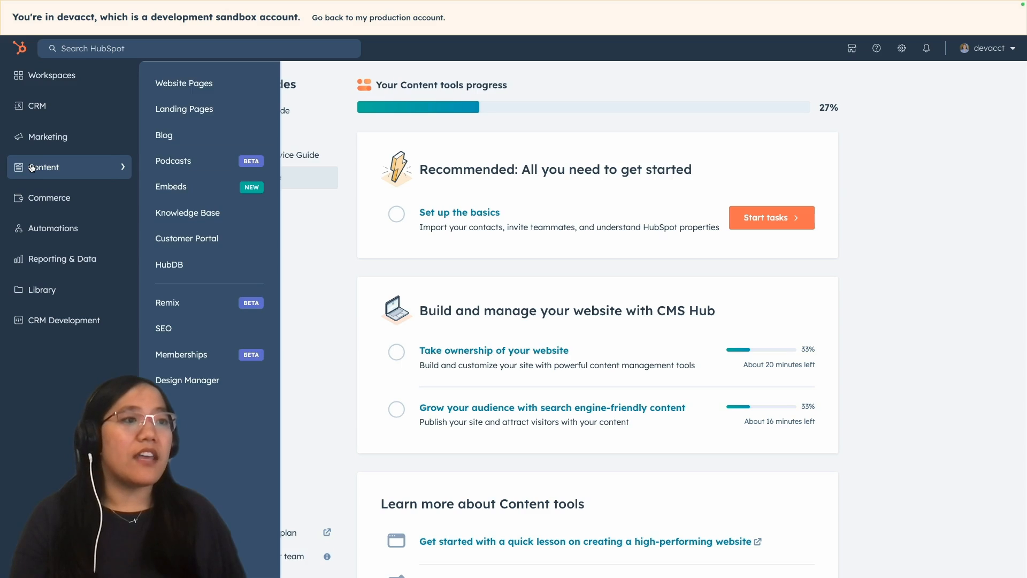
mouse_move(225, 199)
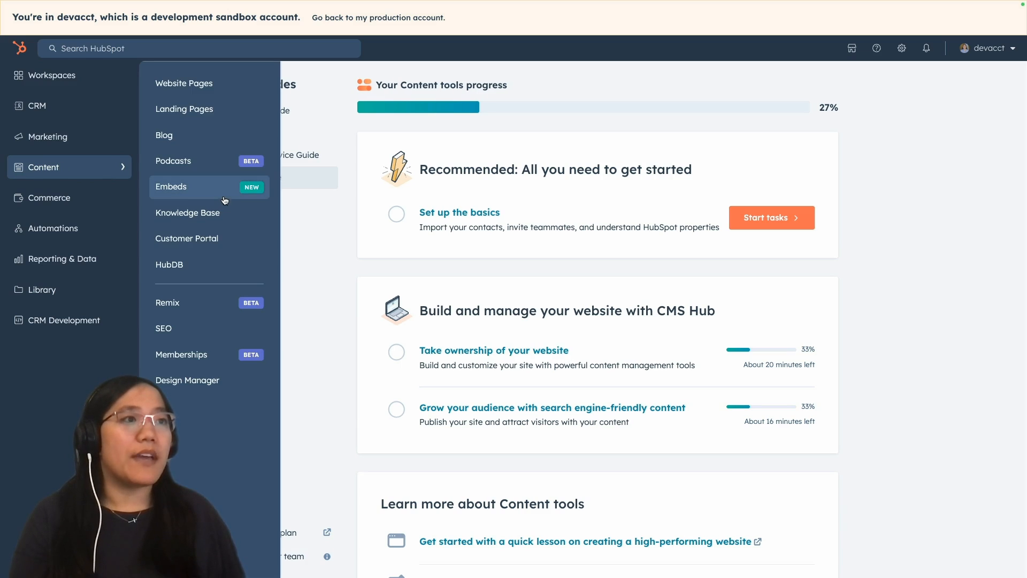
click(171, 186)
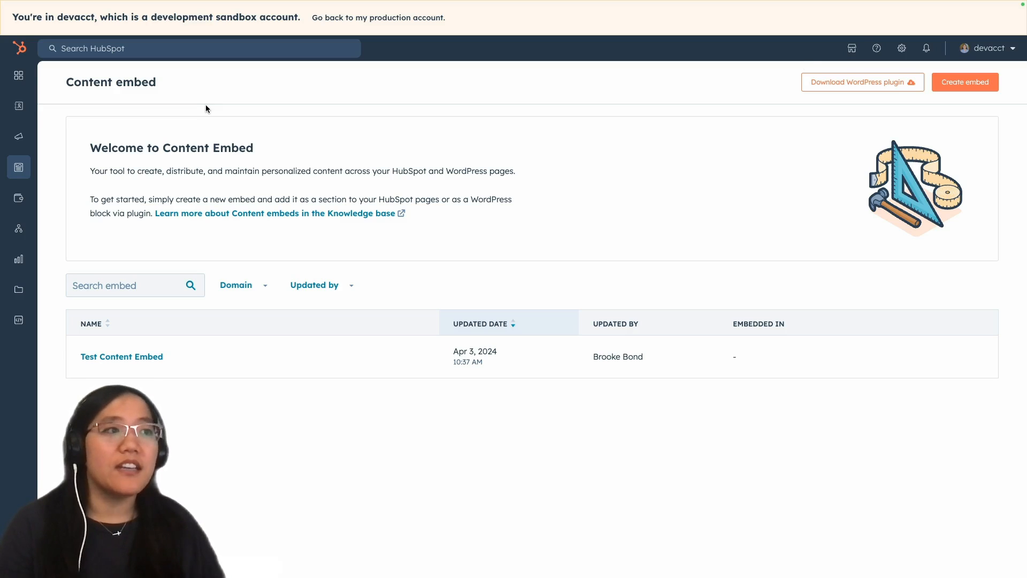
mouse_move(834, 86)
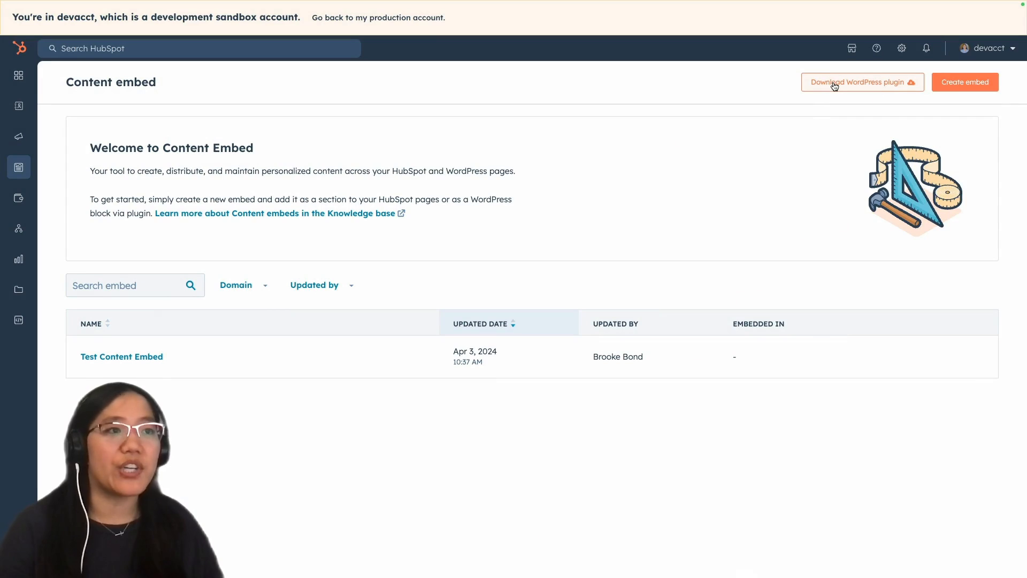
mouse_move(311, 109)
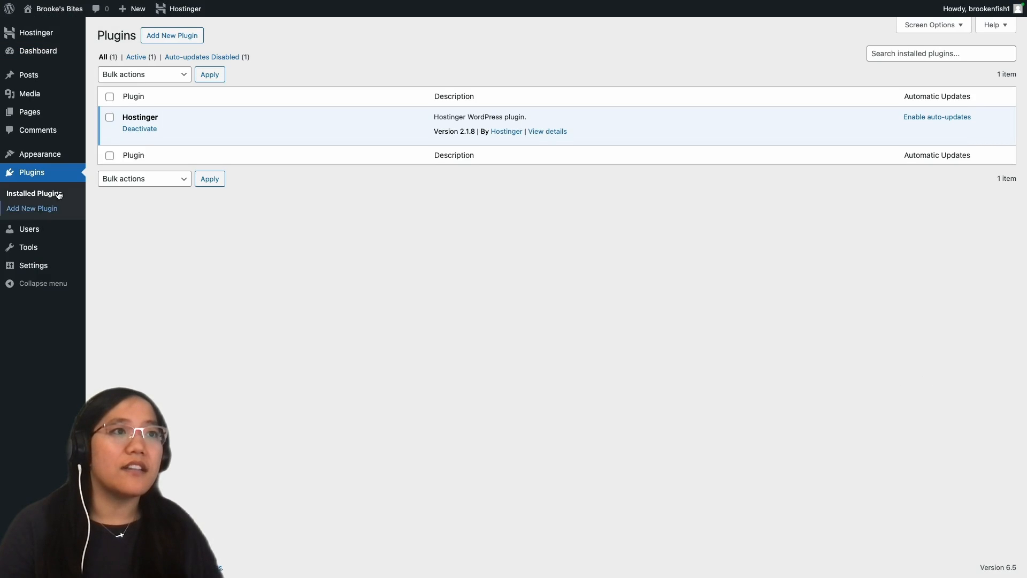
Step: Upload leadin.zip through Add New Plugin and install it
click(32, 208)
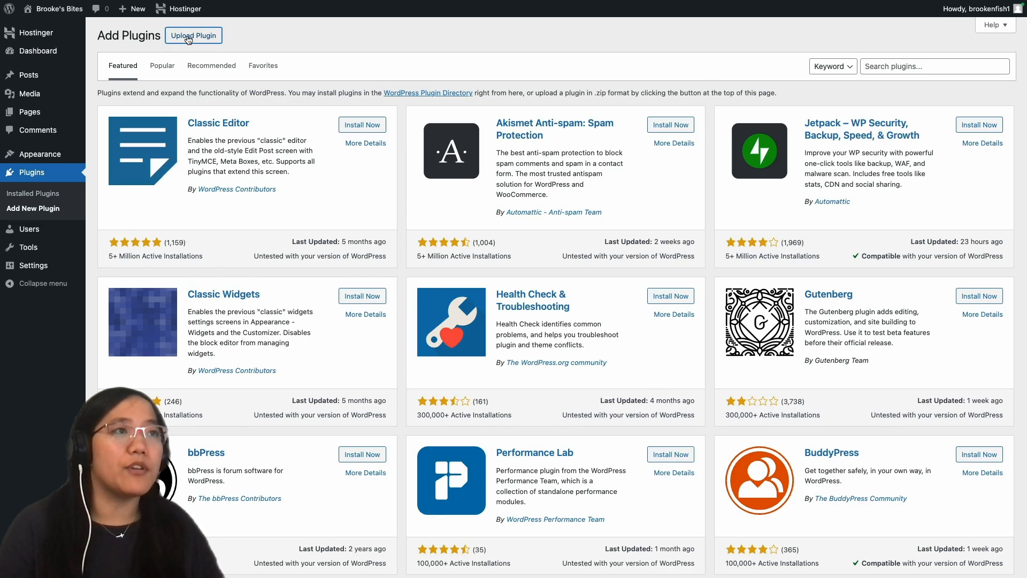
click(192, 35)
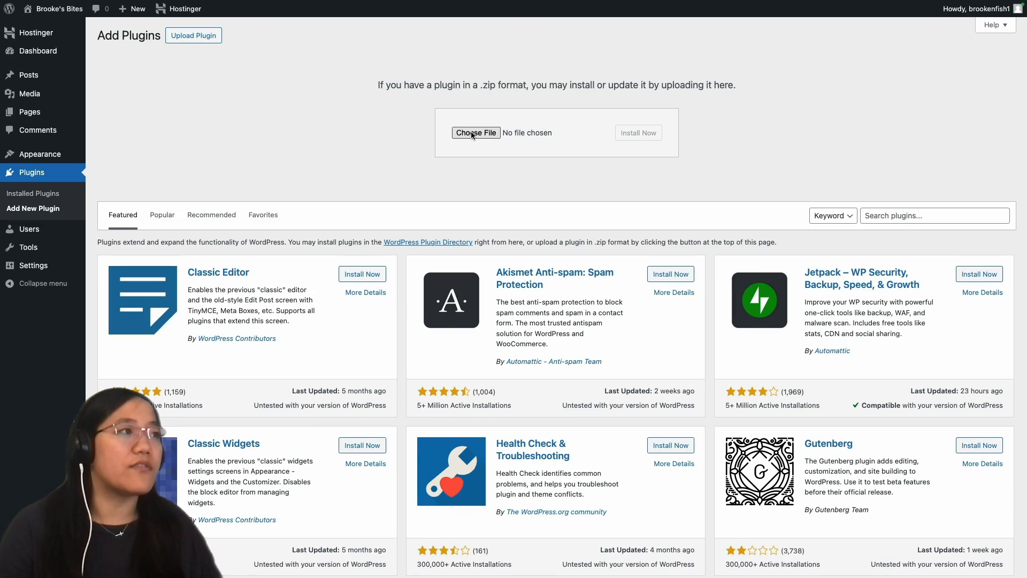
click(475, 133)
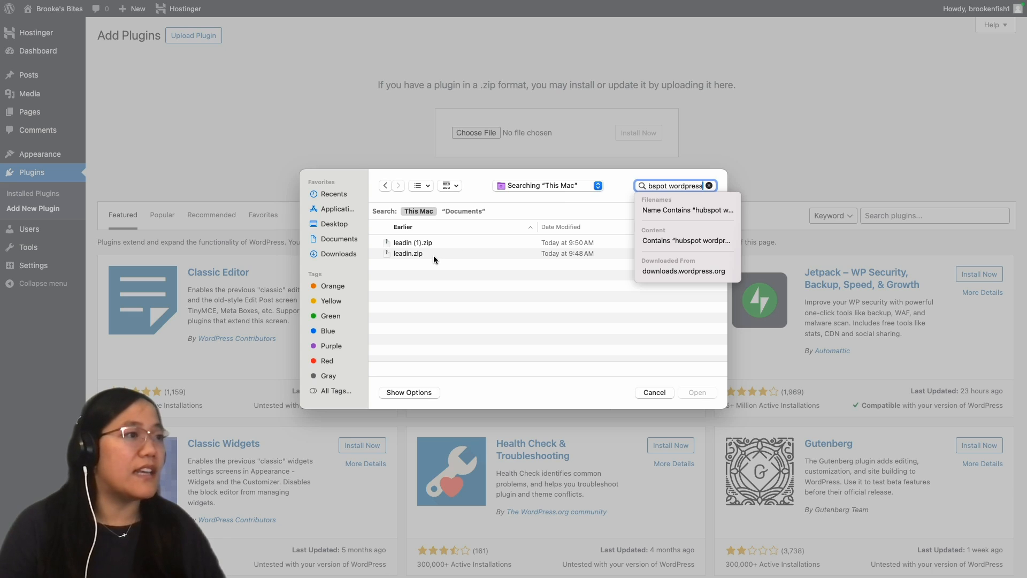
click(409, 253)
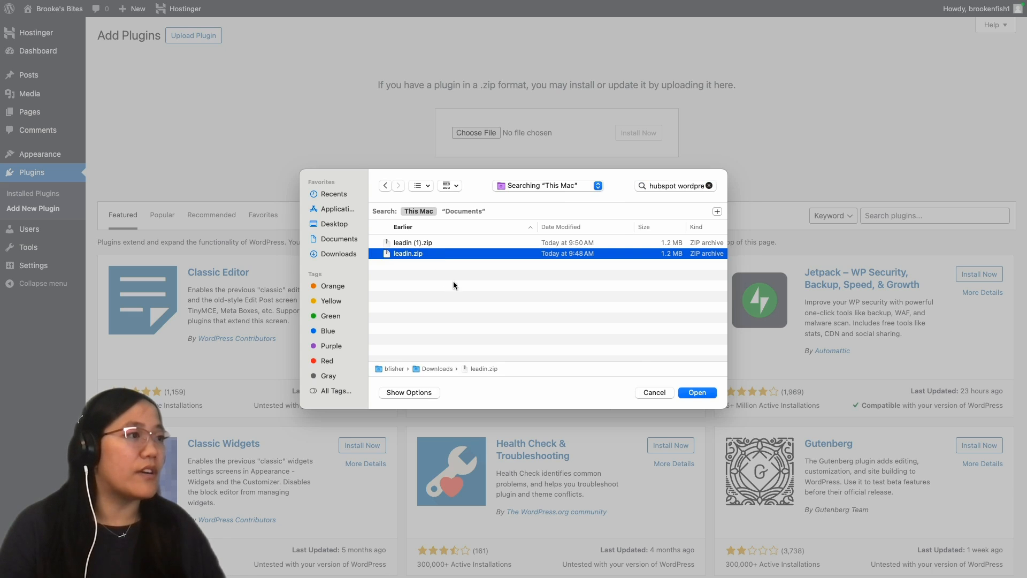
click(698, 392)
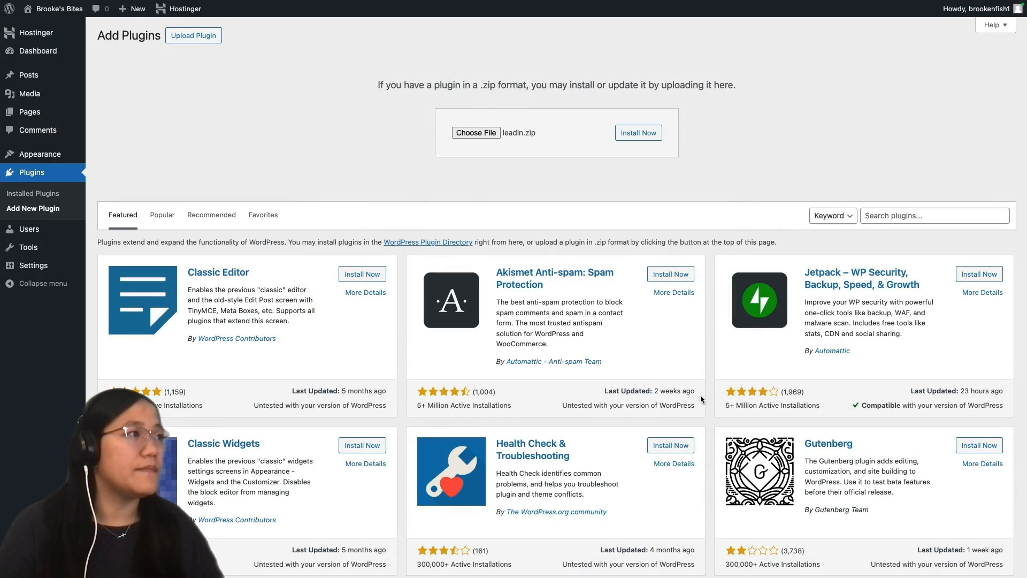
click(637, 133)
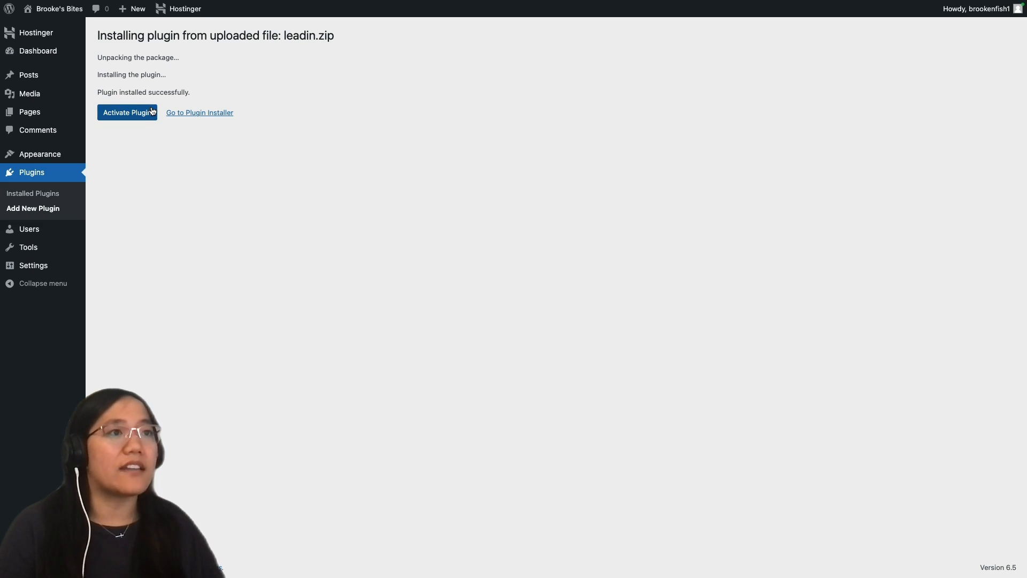
Step: Activate the HubSpot plugin and return to add another plugin
click(127, 113)
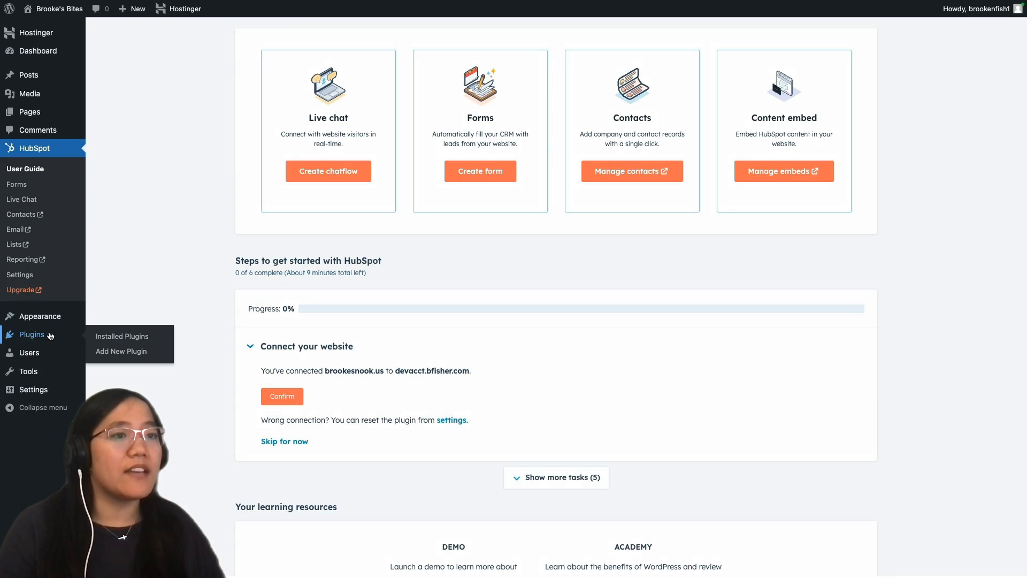
click(122, 336)
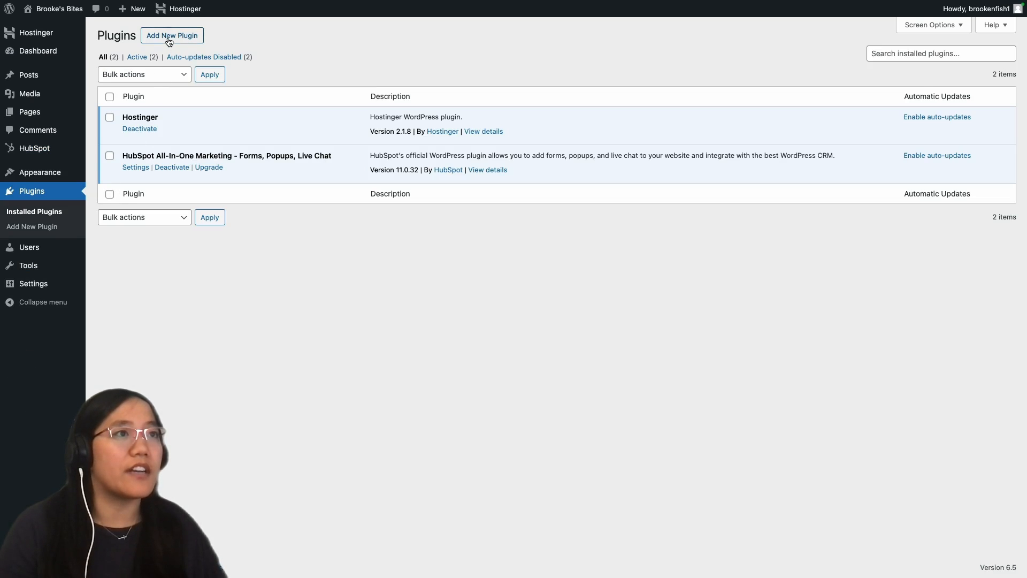
click(171, 35)
text(hubspot-content)
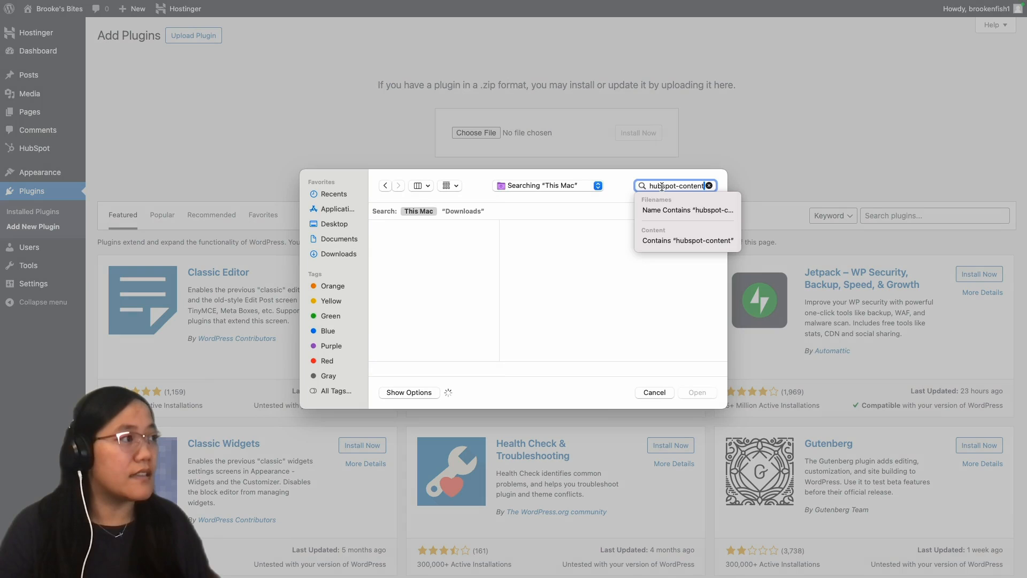
Step: Upload hubspot-content-embed.zip, install it and activate it
click(433, 244)
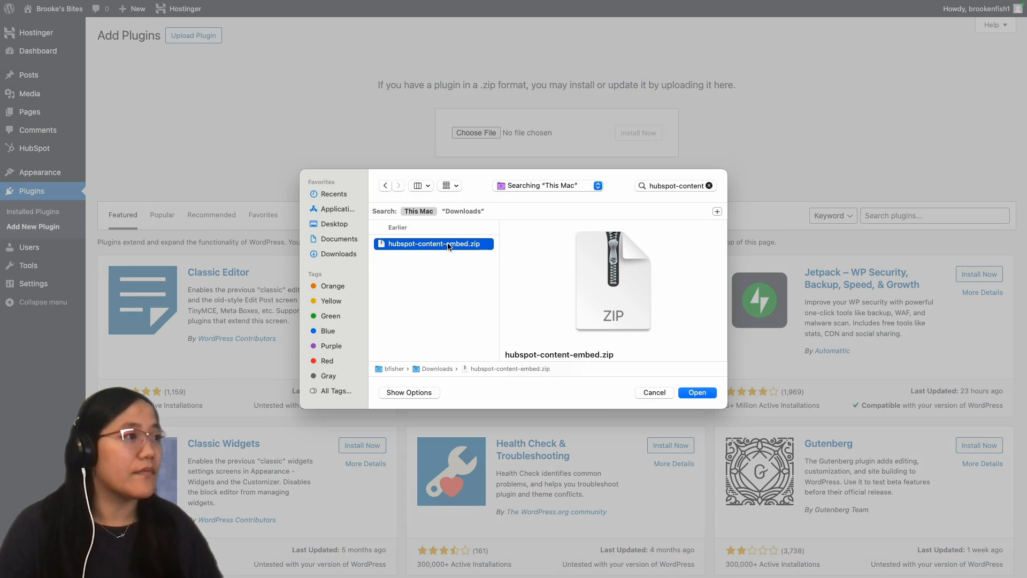
click(698, 392)
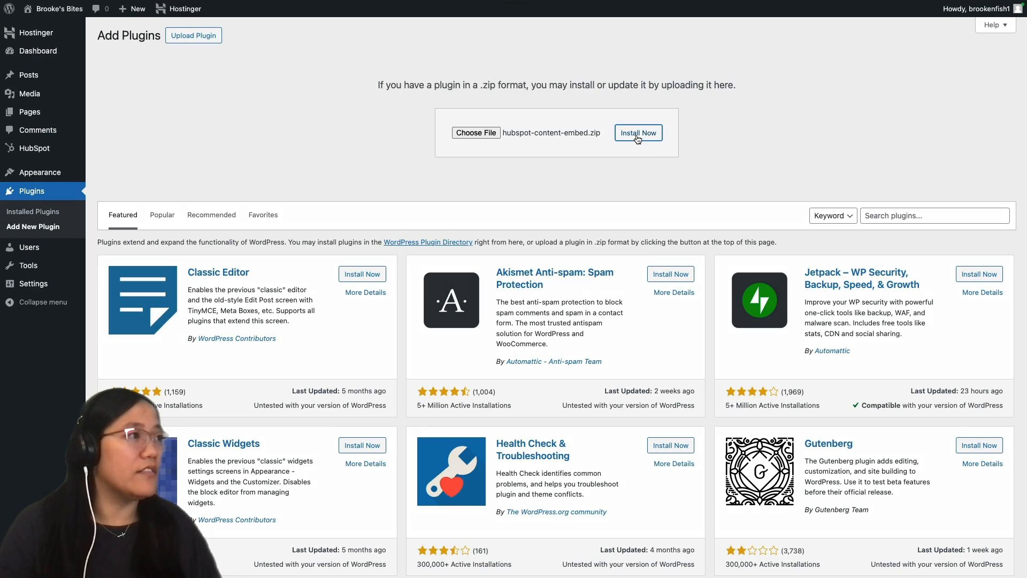
click(638, 133)
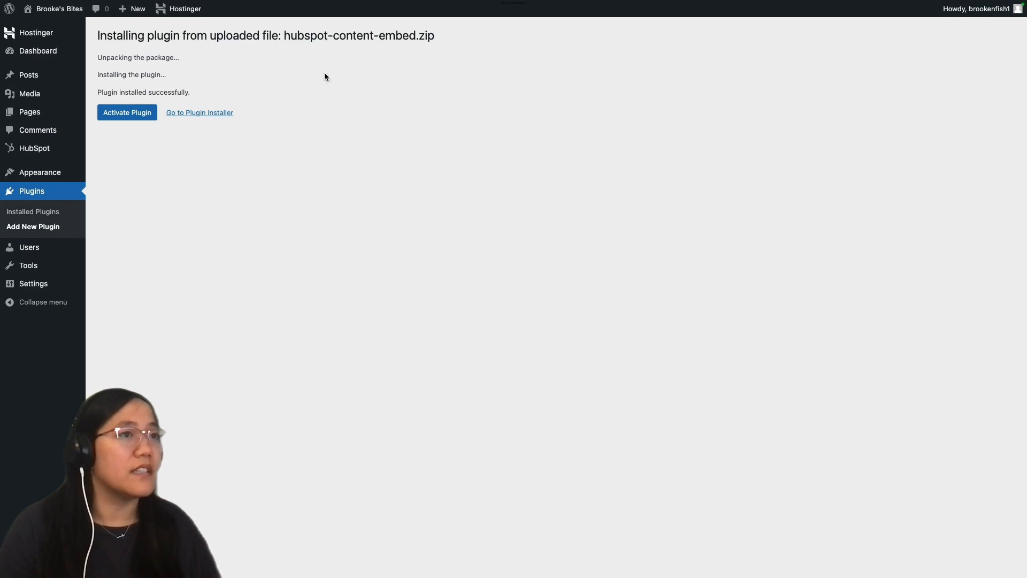
click(127, 112)
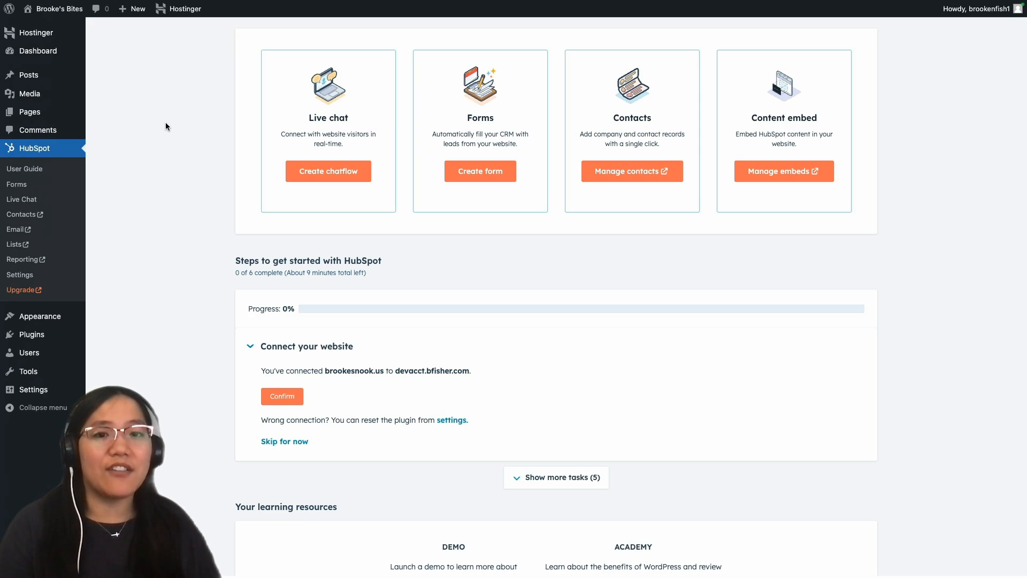
Step: Start a new embed and name it 'Test Content Embed - WordPress'
click(785, 171)
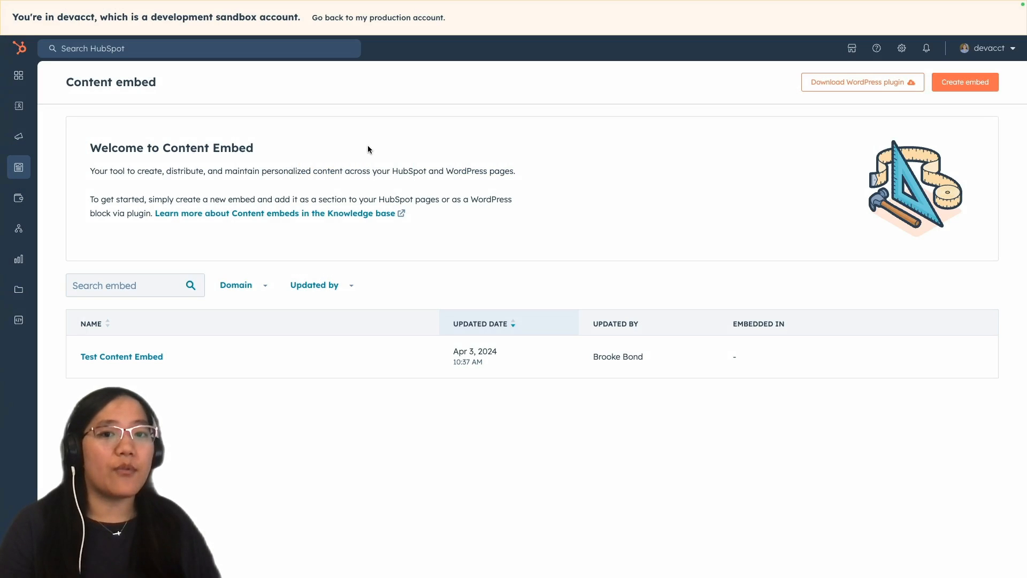
click(965, 81)
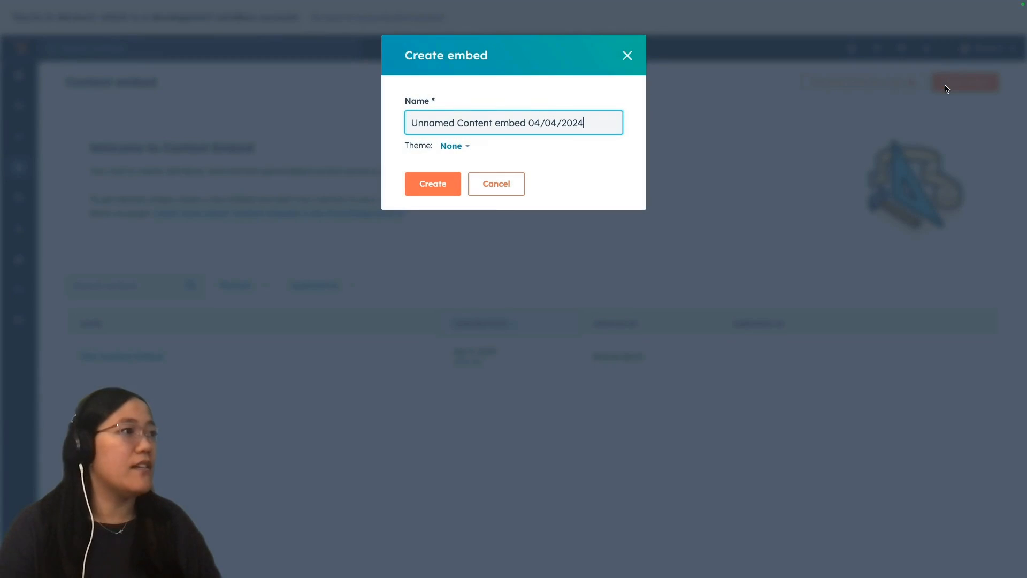
triple_click(496, 122)
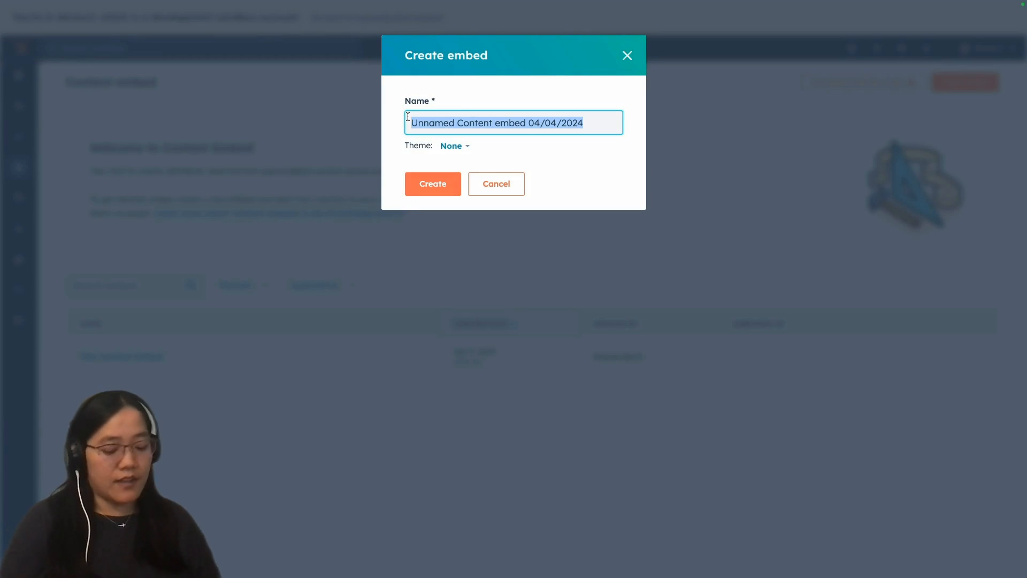
text(Test Content Embed - Wordp)
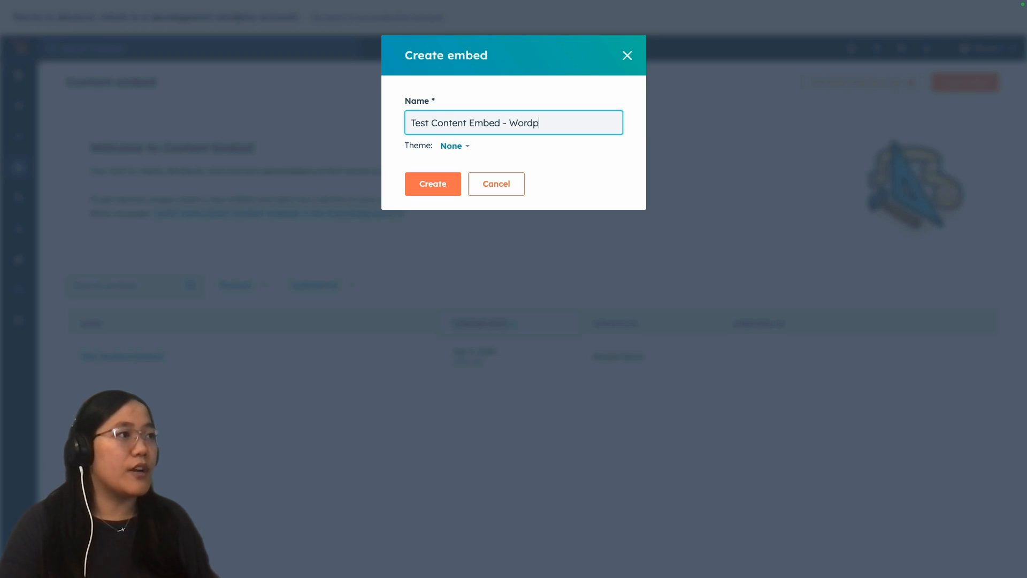
text(ress)
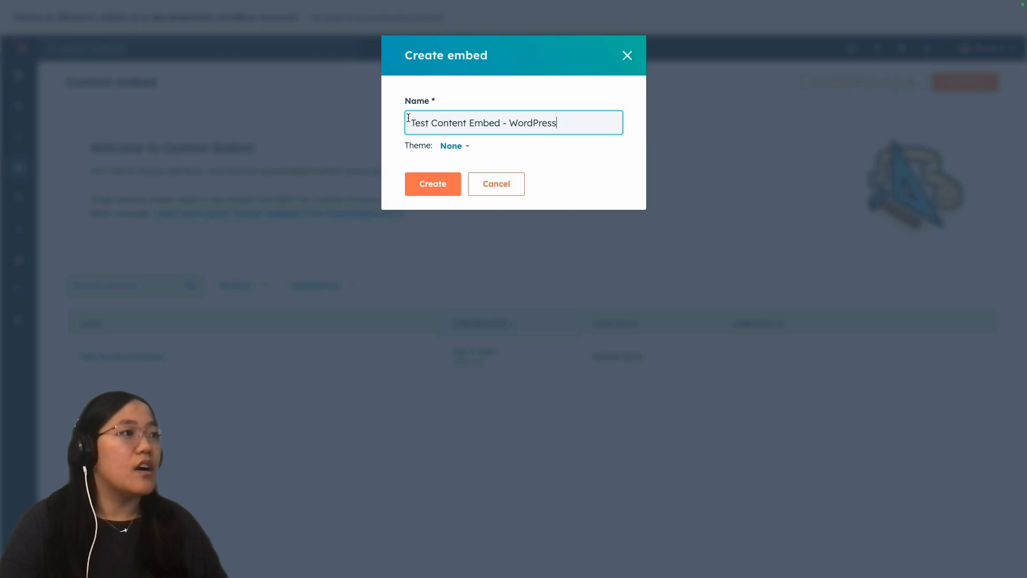
Step: Choose the Vitality theme and create the embed
click(452, 146)
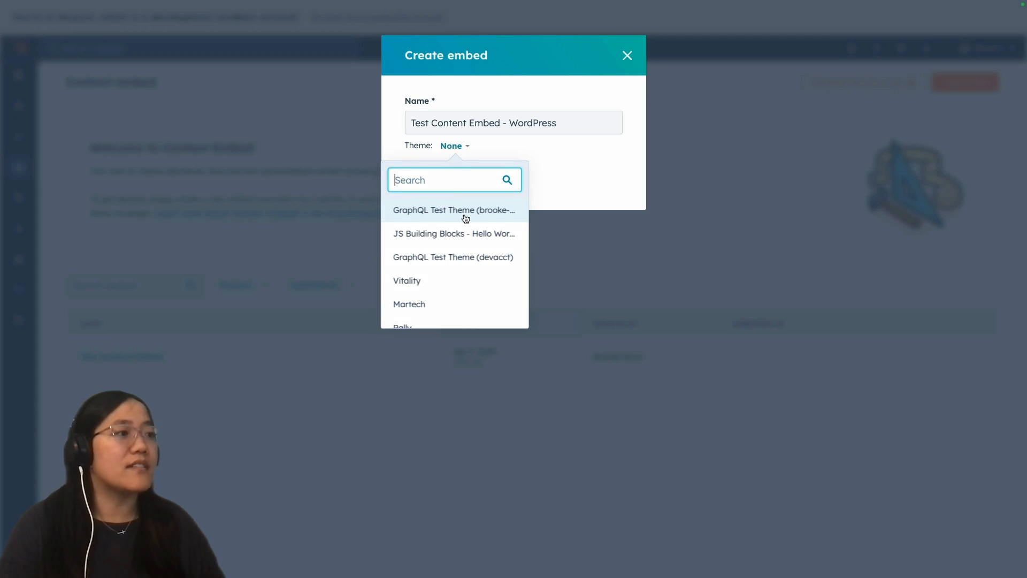
scroll(down, 3)
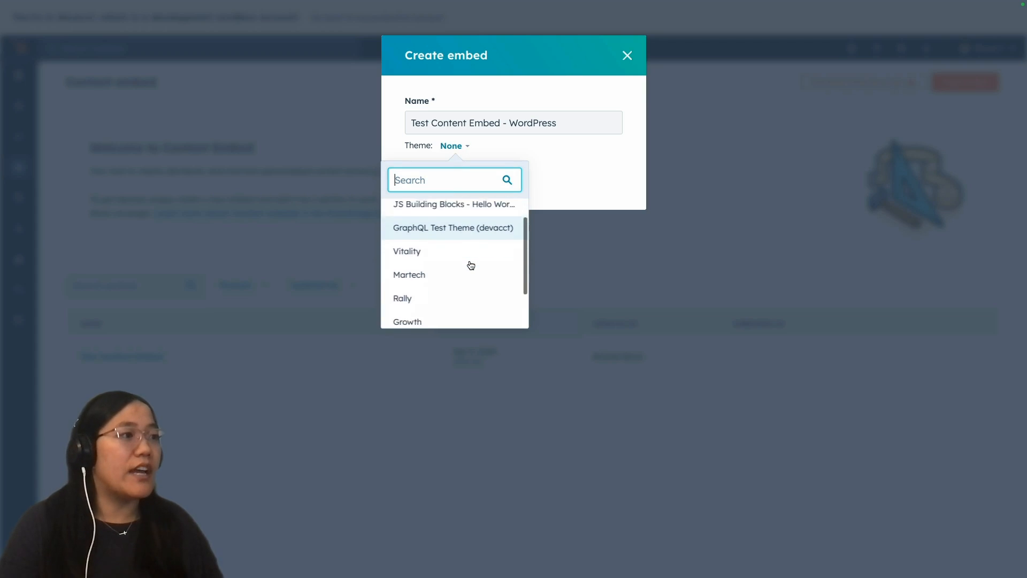
click(407, 251)
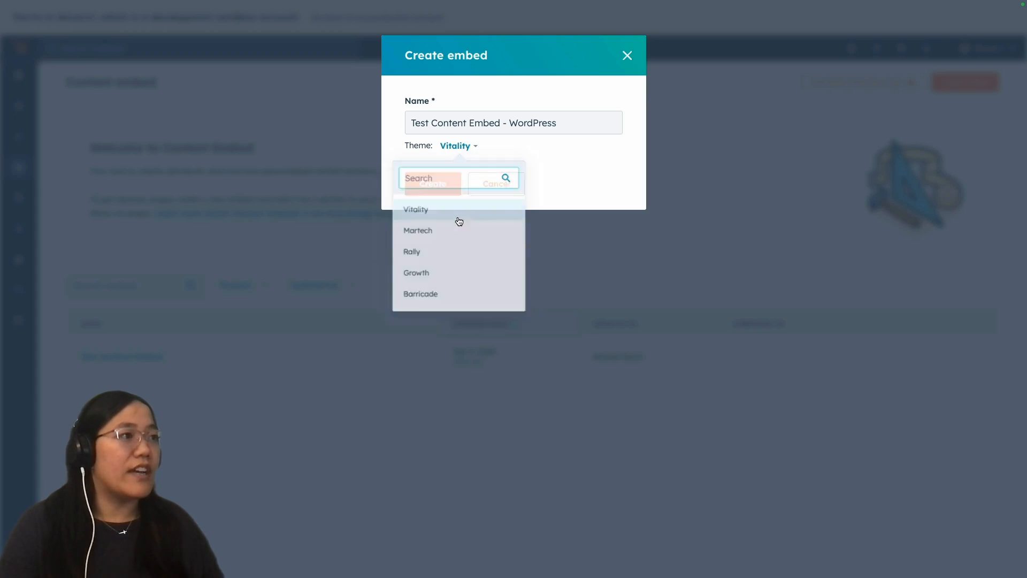
click(415, 210)
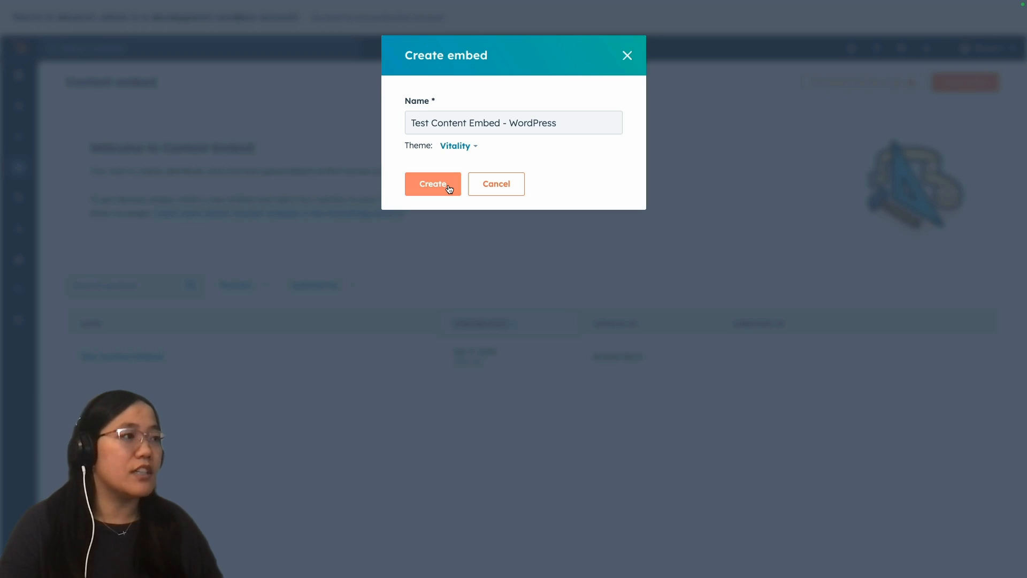
click(432, 184)
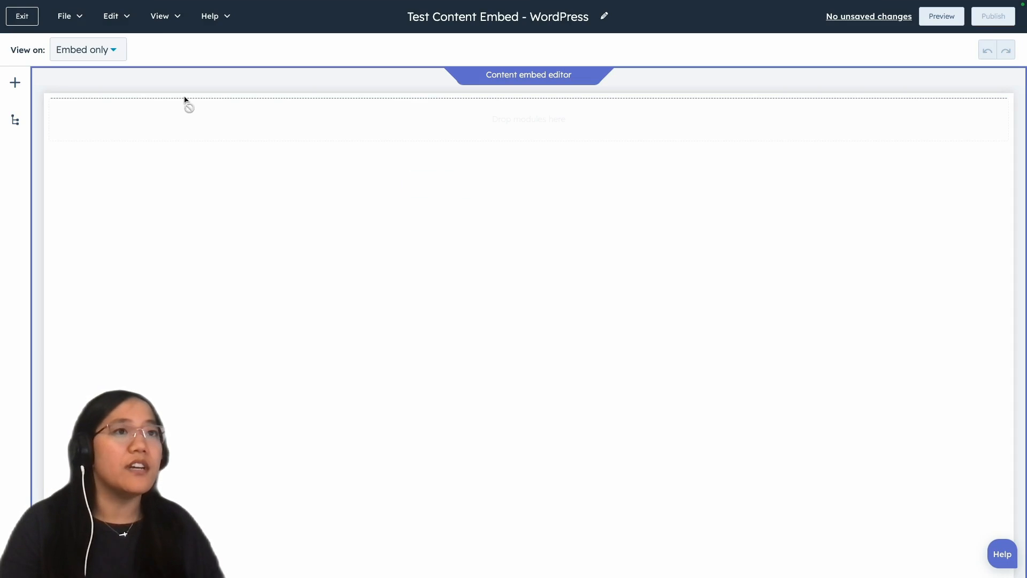
Step: Add a Heading module reading 'Hello, this is a HubSpot content embed!'
click(15, 83)
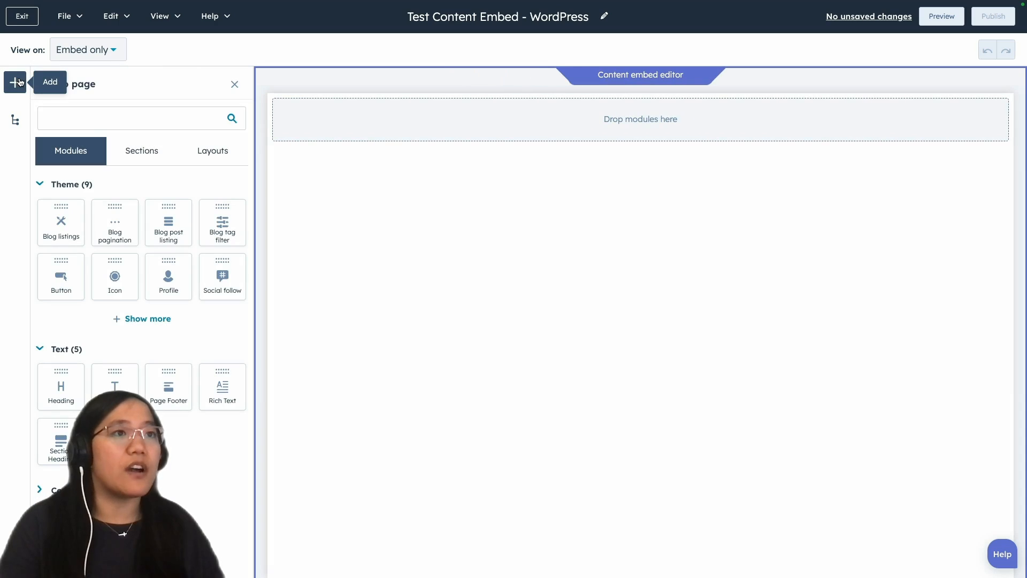
mouse_move(103, 268)
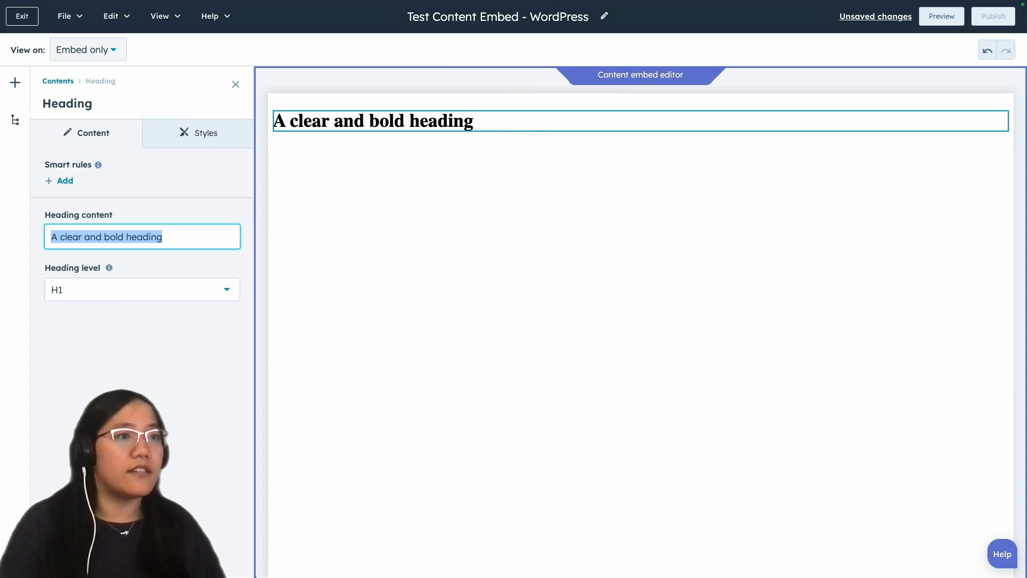
text(Hello, this)
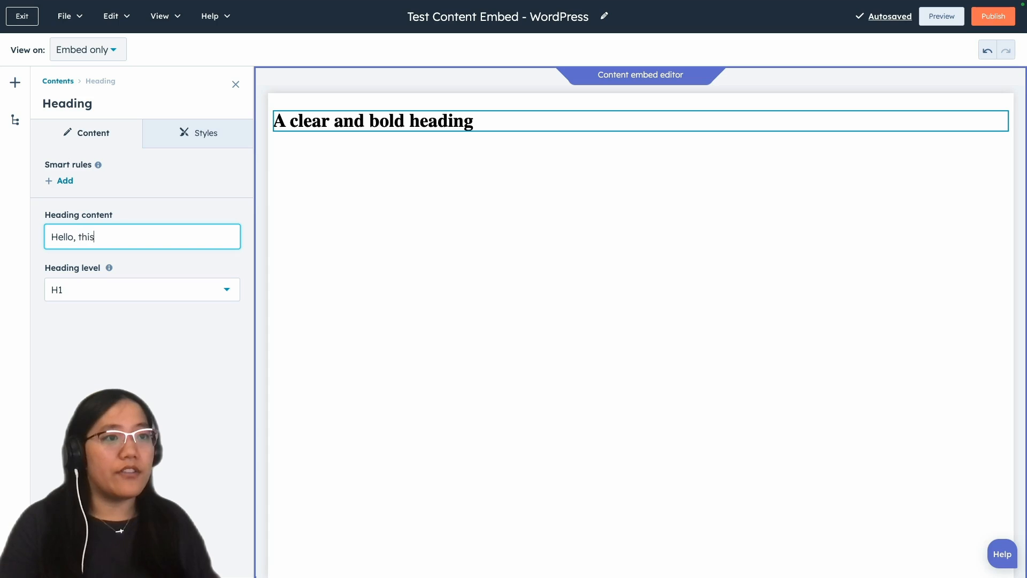
text(is a HubSpot content embed!@)
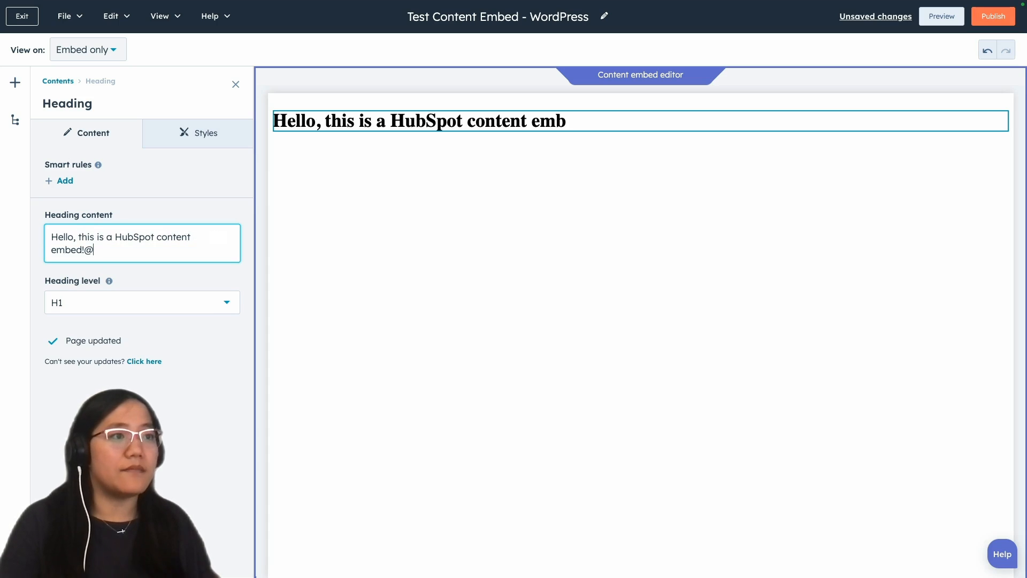
key(Backspace)
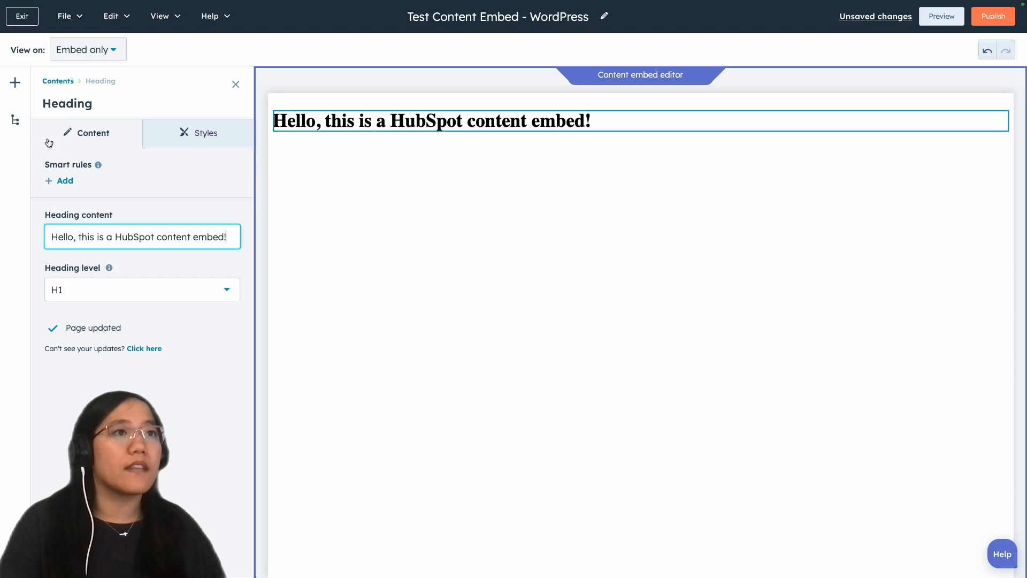
click(15, 82)
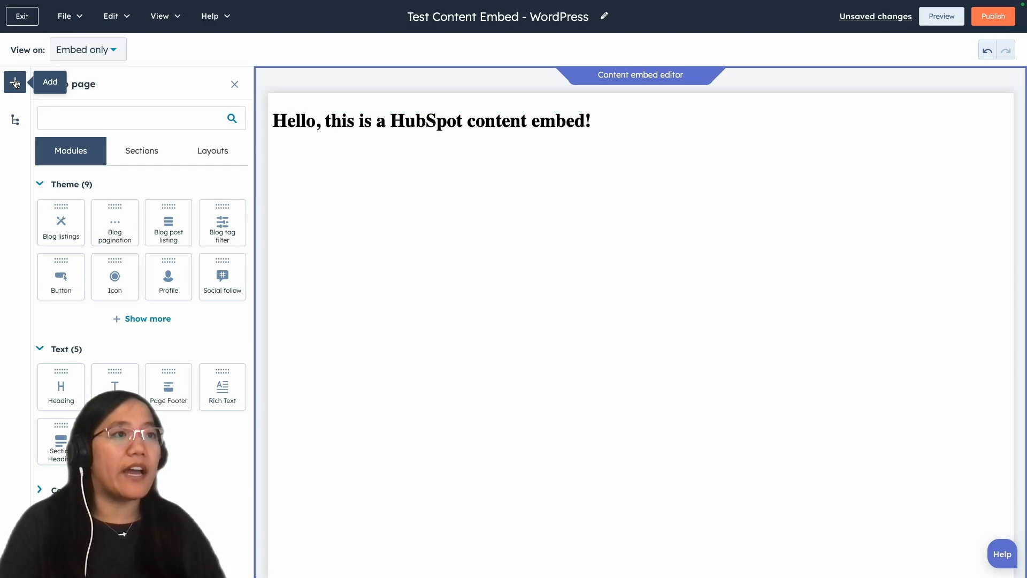
Step: Place a two-column layout below the heading and search modules for 'image'
click(212, 150)
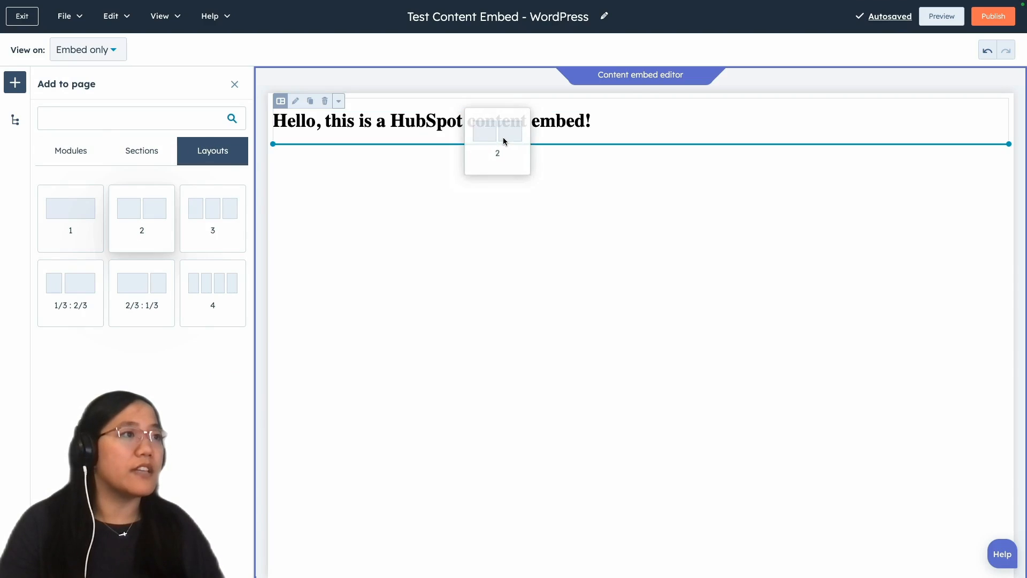
click(141, 218)
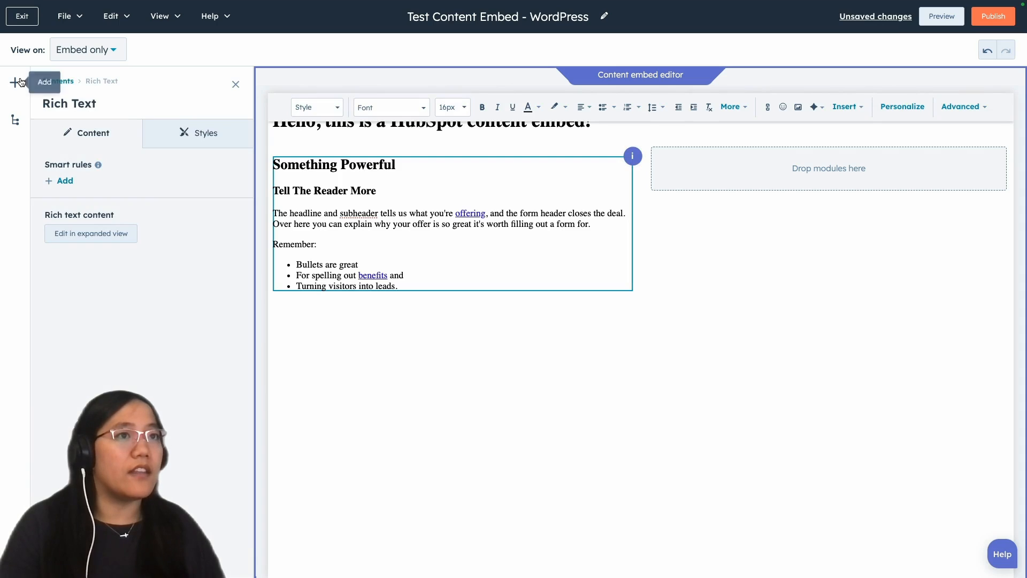
click(15, 83)
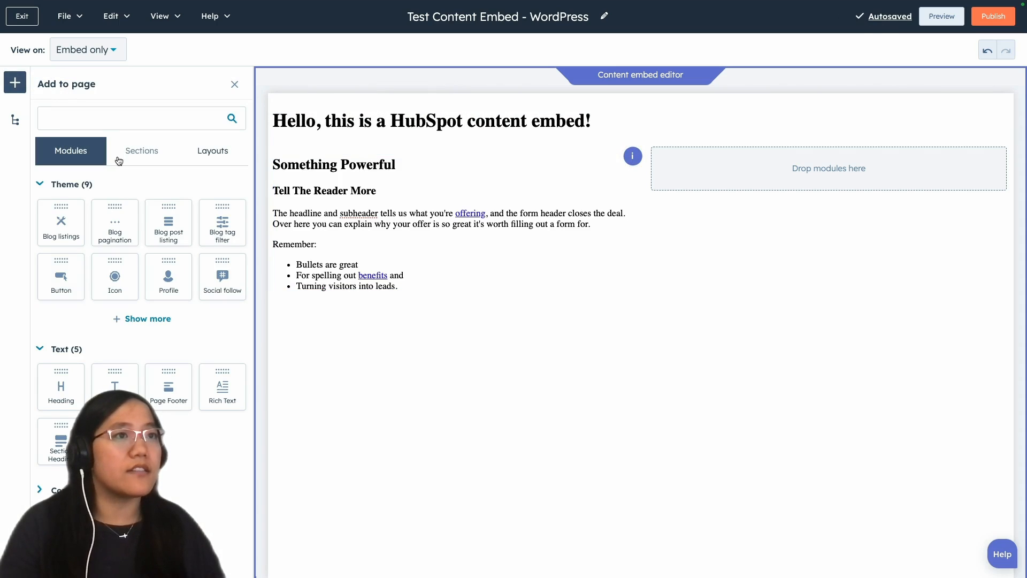
text(image)
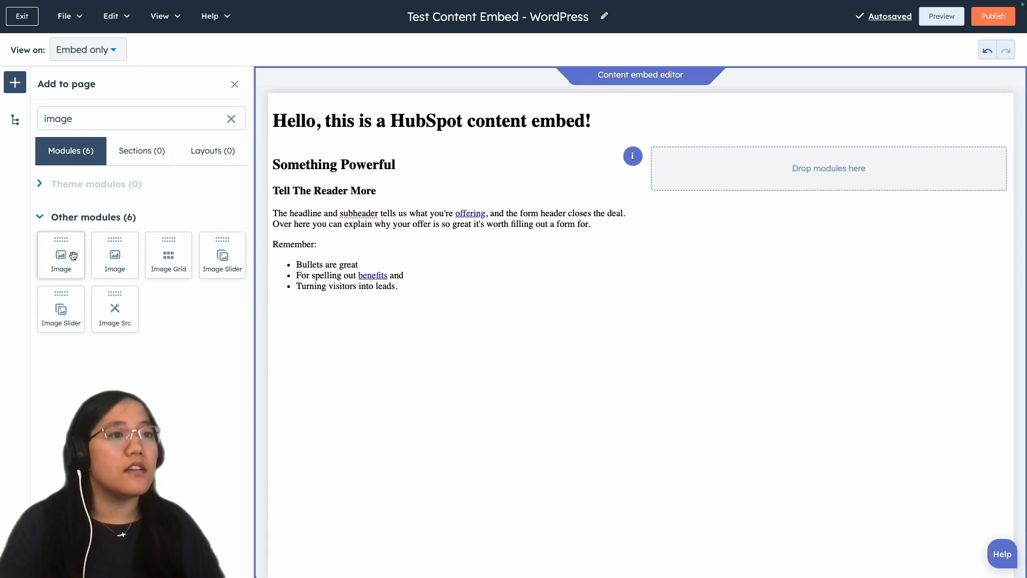
Step: Drop an Image module in the right column showing the recent question-mark portrait
drag(61, 255, 828, 168)
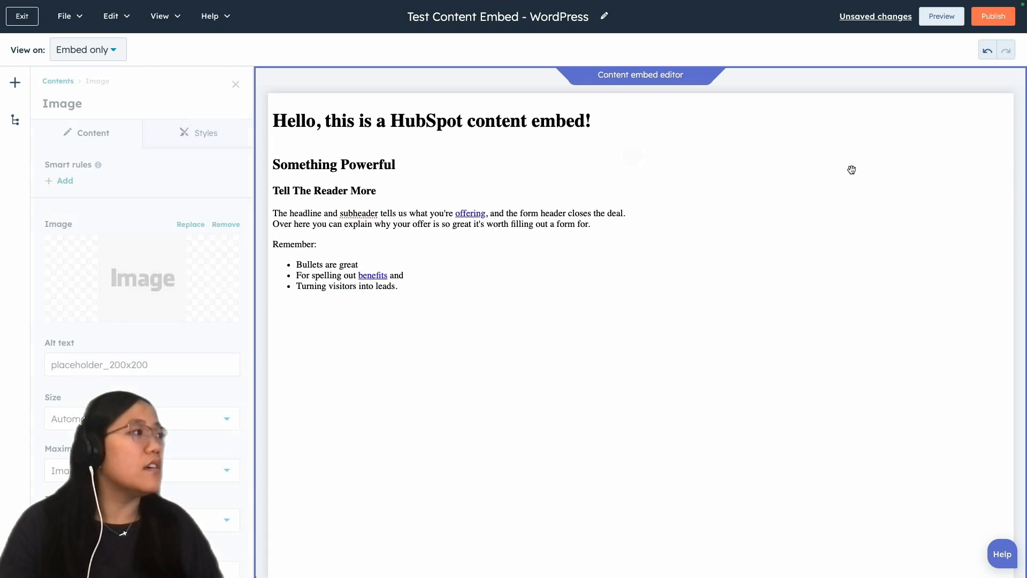
click(190, 225)
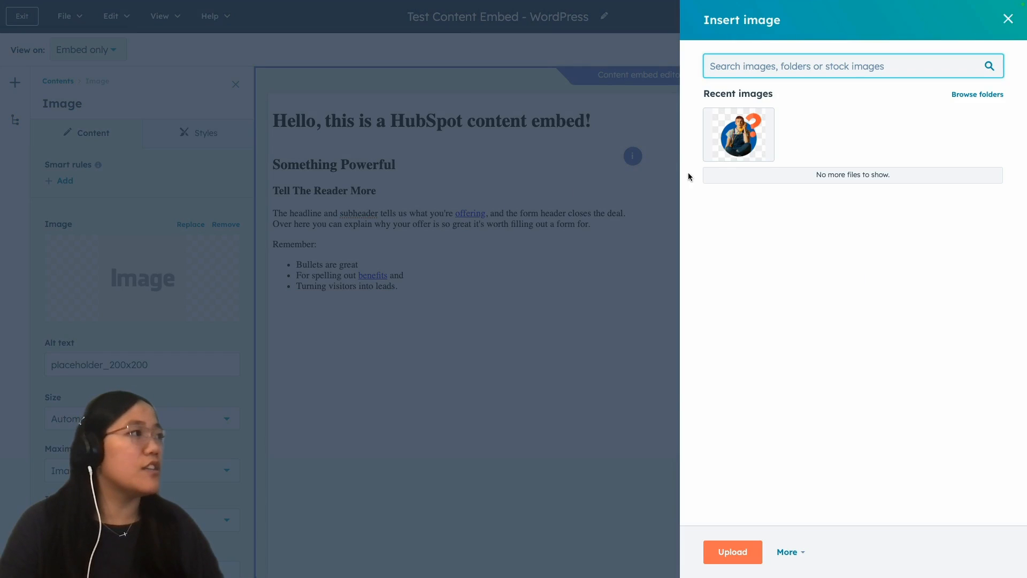
click(738, 135)
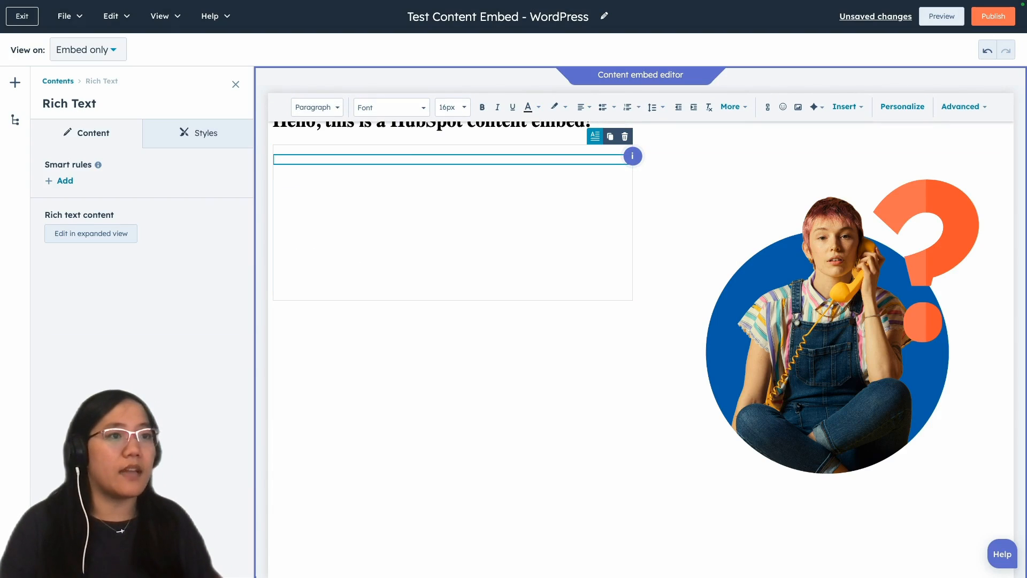
Step: Write the first-Content-Embed-on-my-WordPress-site paragraph in the left rich text column
text(This is my f)
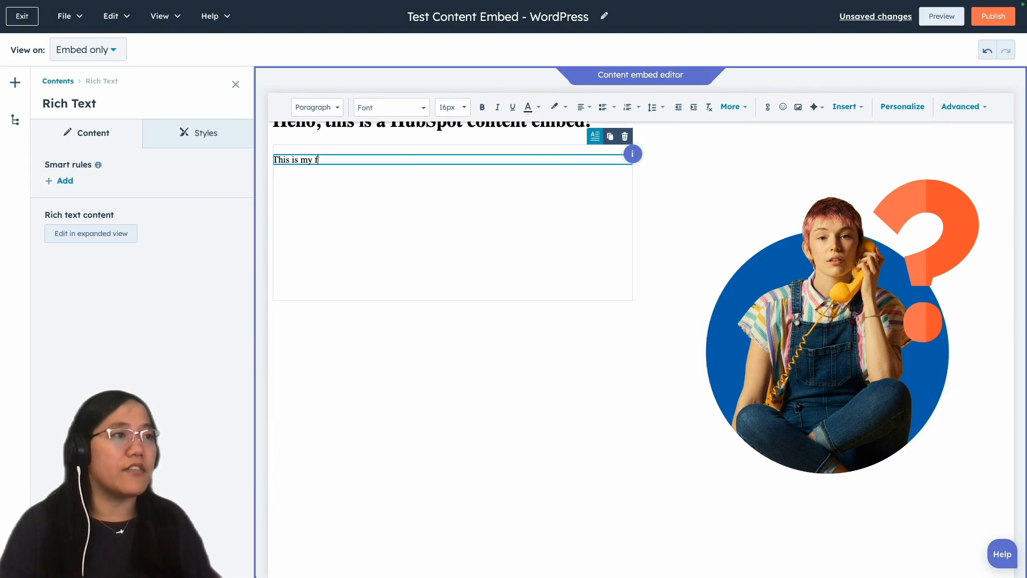
text(irst Content)
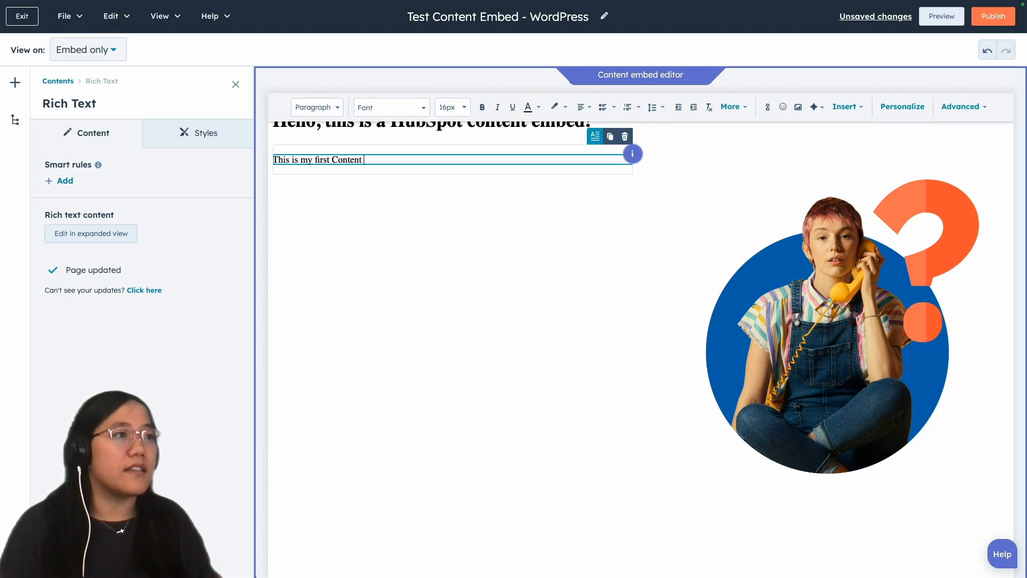
text(Embed on my)
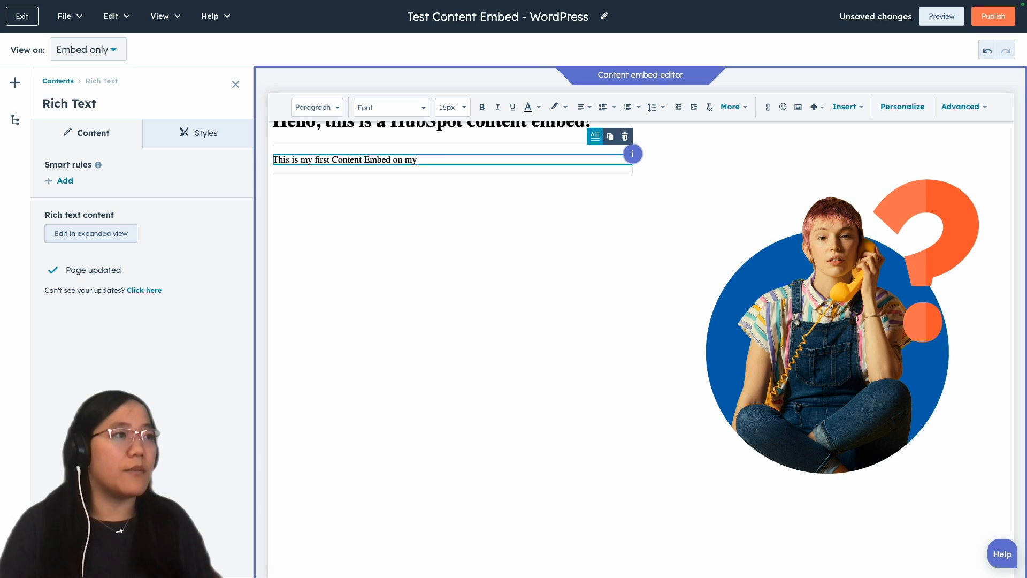
text(WordPress site. The c)
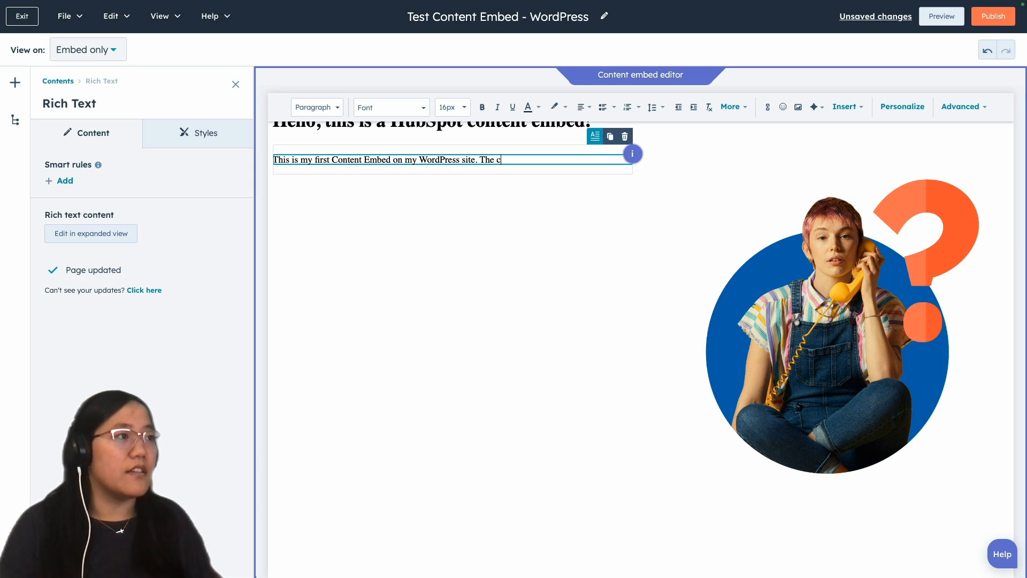
text(ontent is edited in my HubSpot)
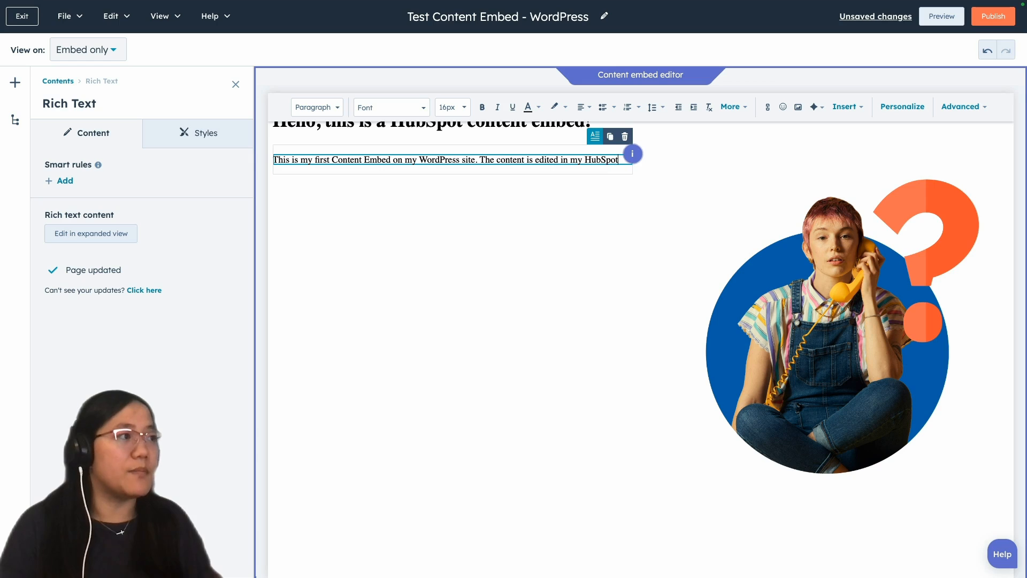
click(813, 106)
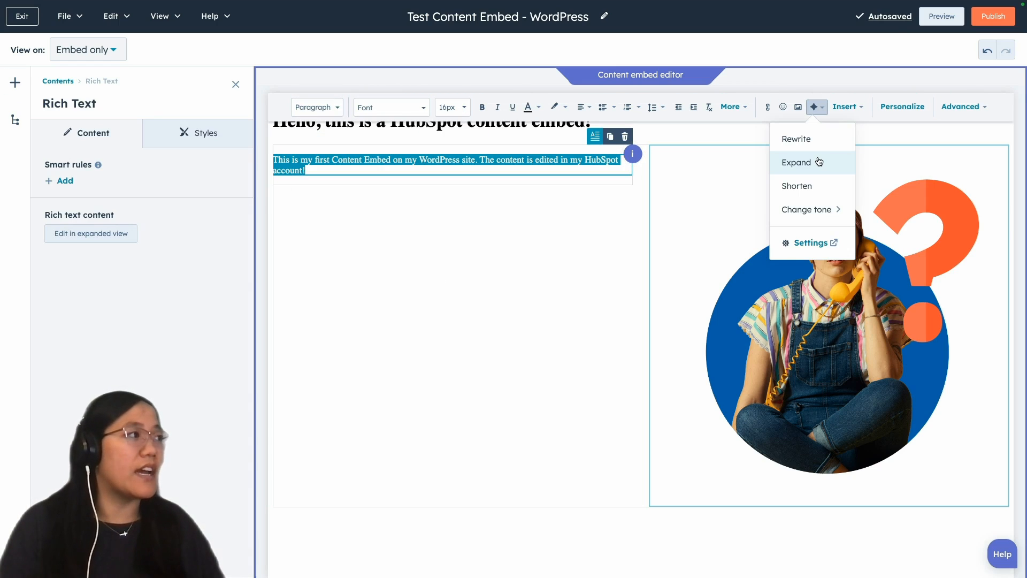
Step: Insert the AI Expand suggestion in place of the short paragraph
click(796, 163)
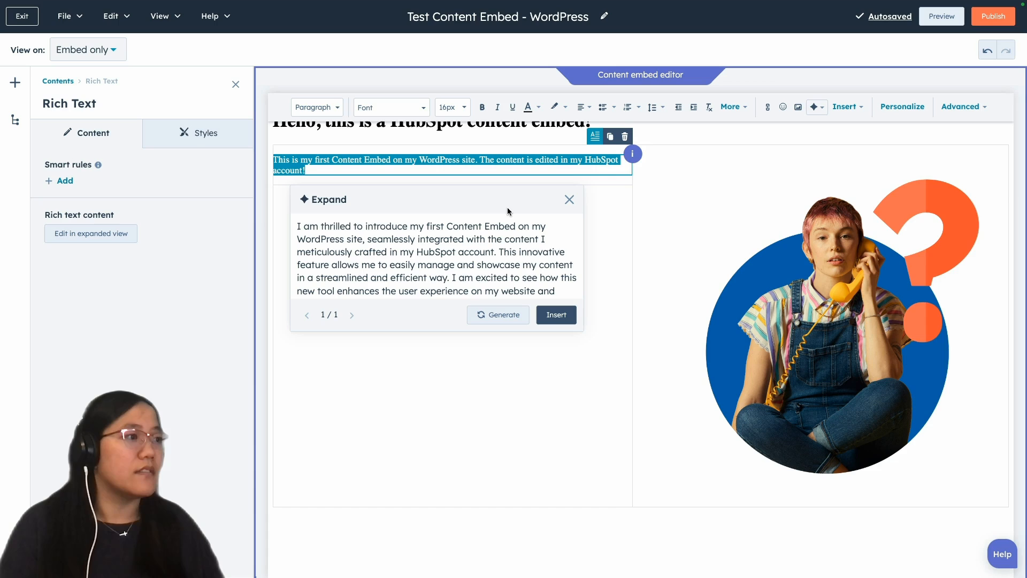
click(556, 315)
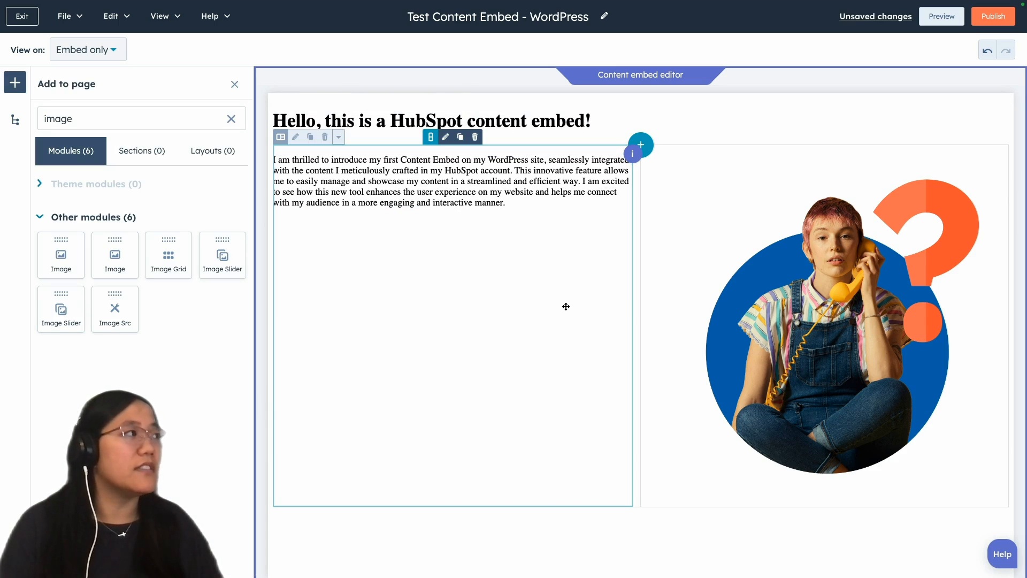
Step: Leave the text module and publish the updated embed
click(993, 16)
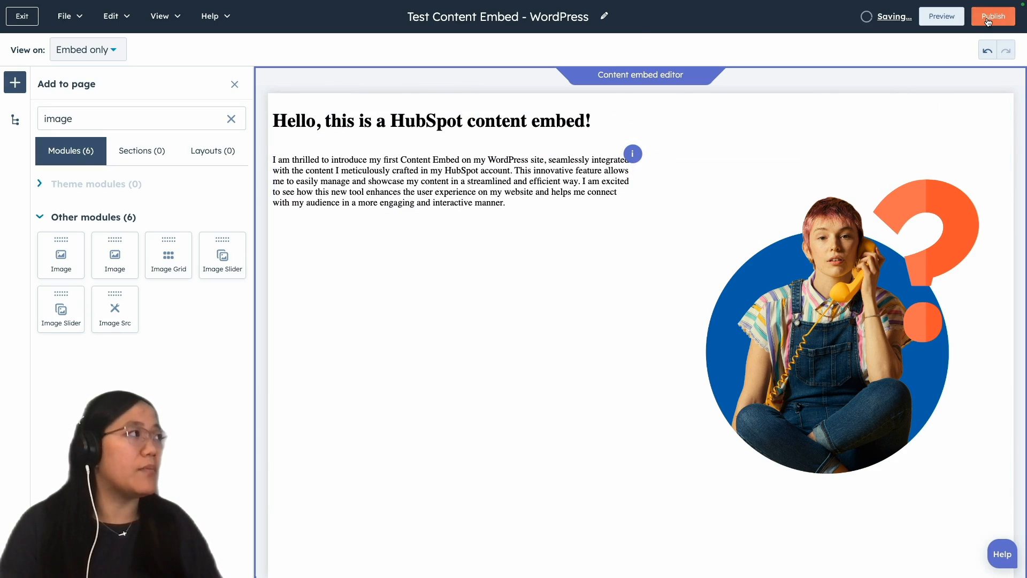
click(993, 16)
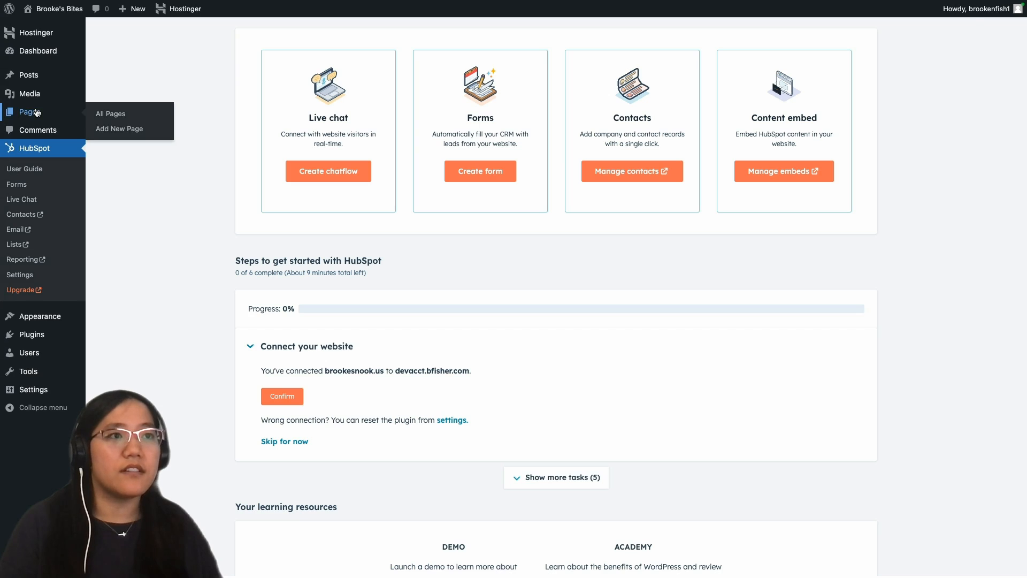
Step: From Pages > All Pages begin a new blank page in the block editor
click(110, 113)
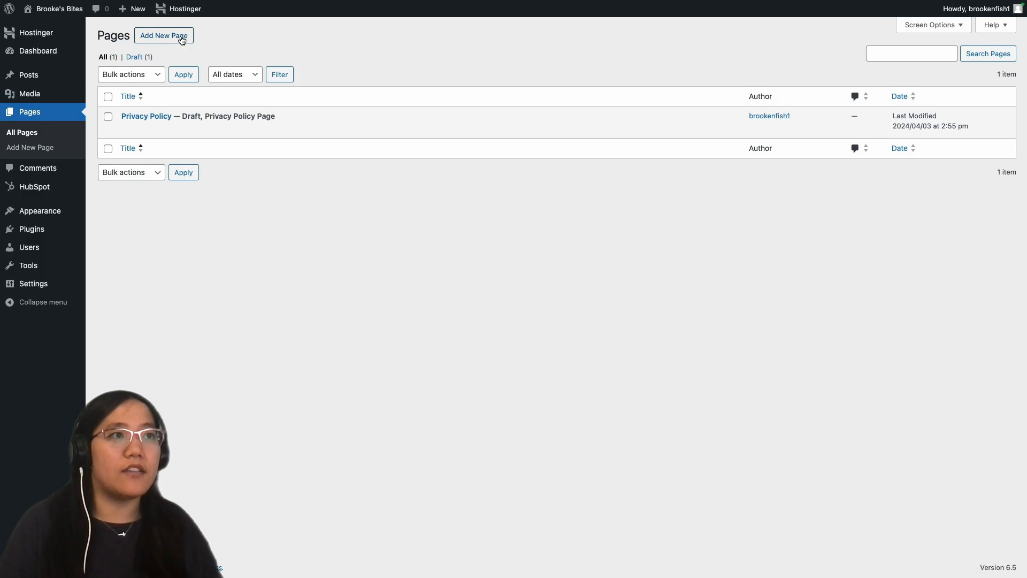
click(164, 36)
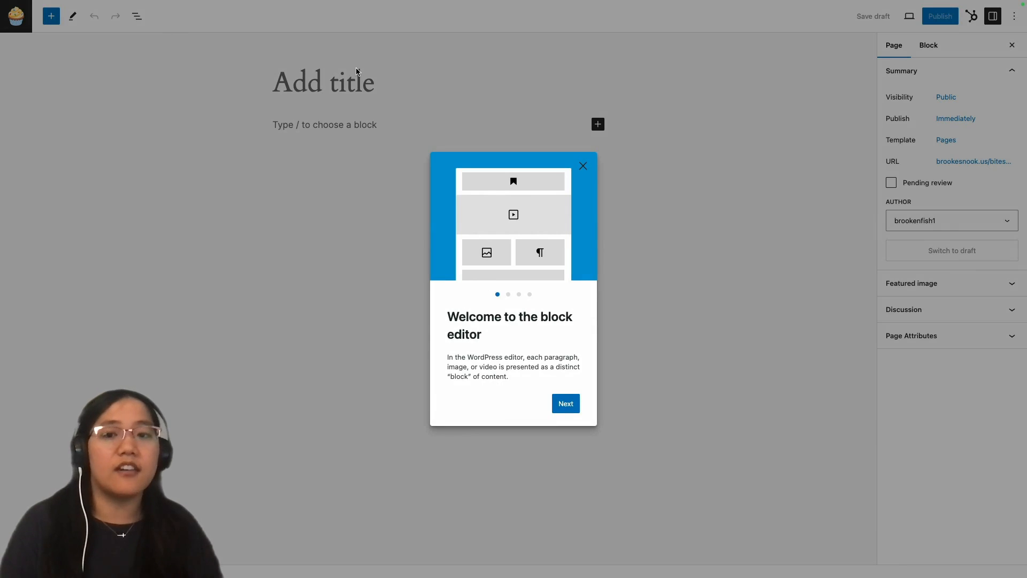
mouse_move(716, 295)
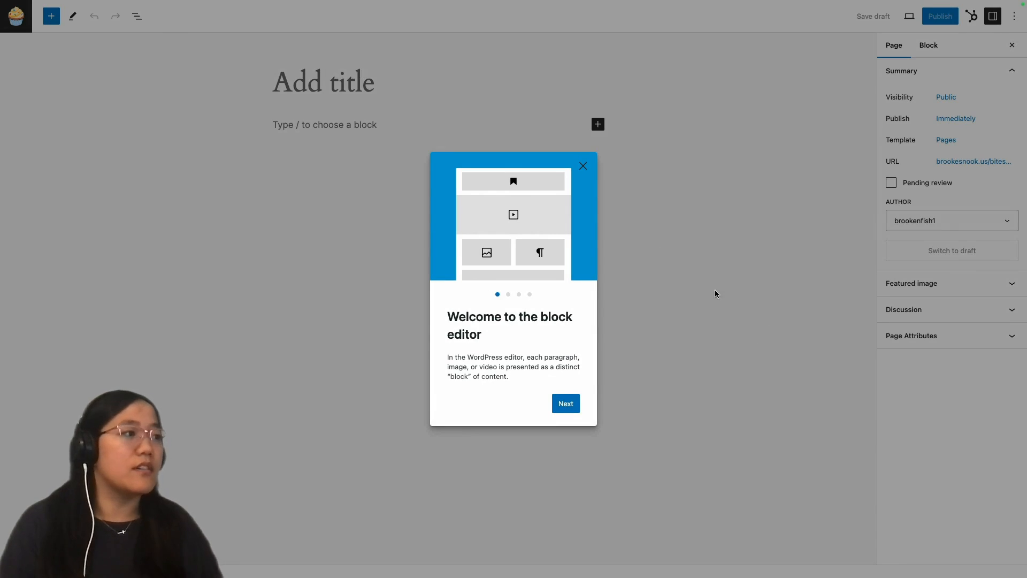
Step: Dismiss the welcome tour and title the page 'HubSpot Content Embed Page'
click(583, 166)
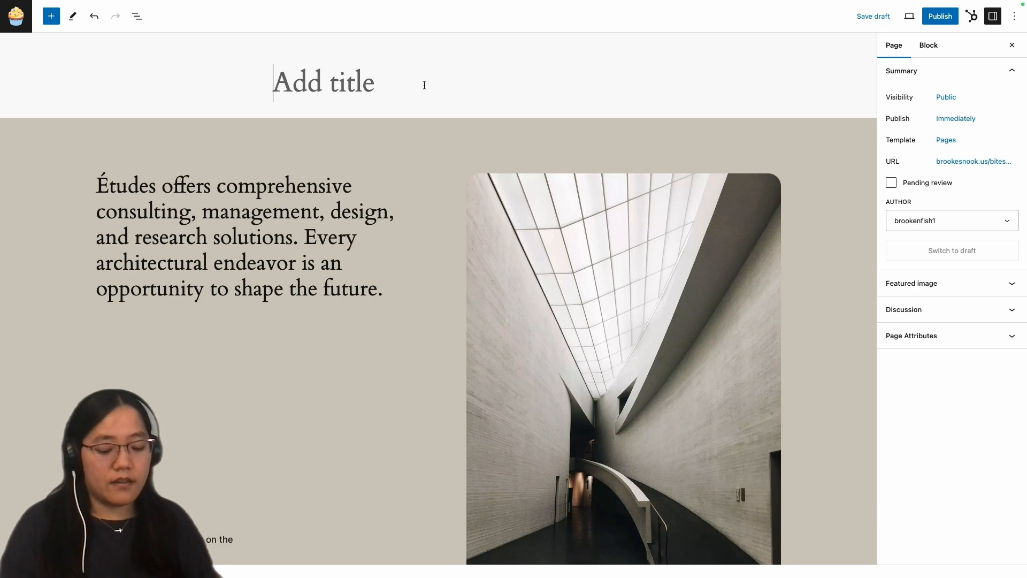
text(HubSPot Content Embed Page)
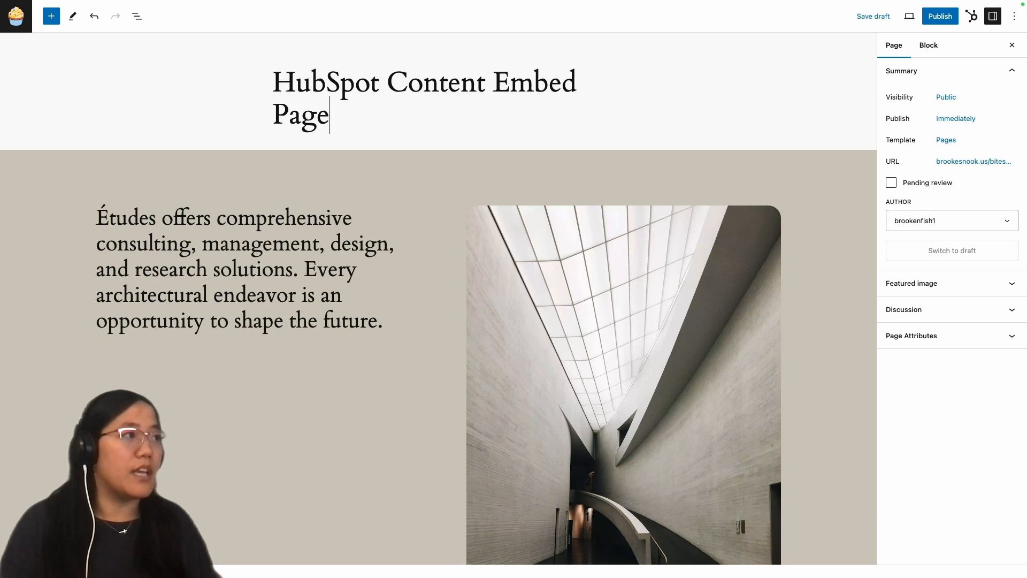
click(254, 87)
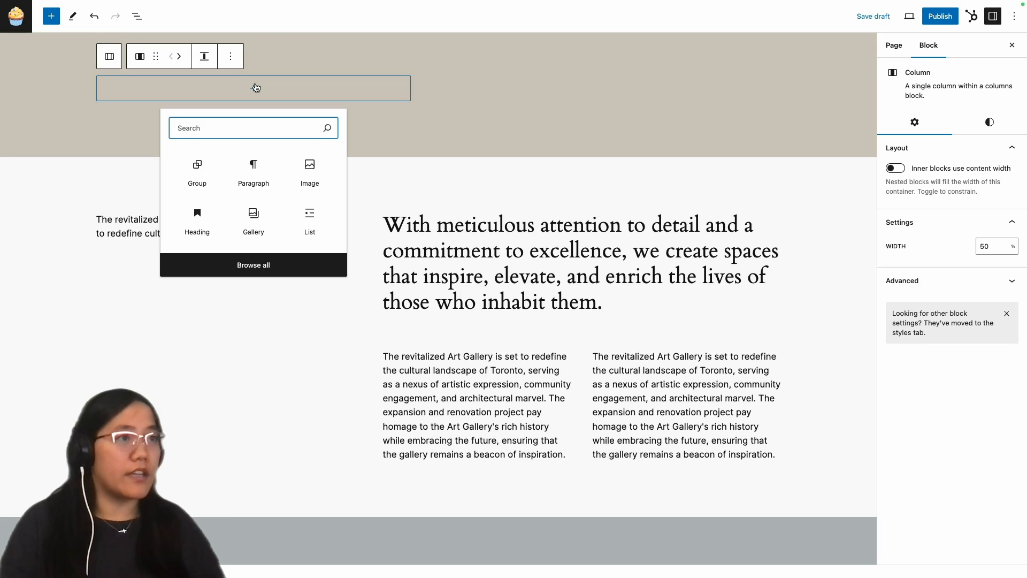
Step: Insert a HubSpot Content embed block set to 'Test Content Embed - WordPress' and save the draft
text(hubspot)
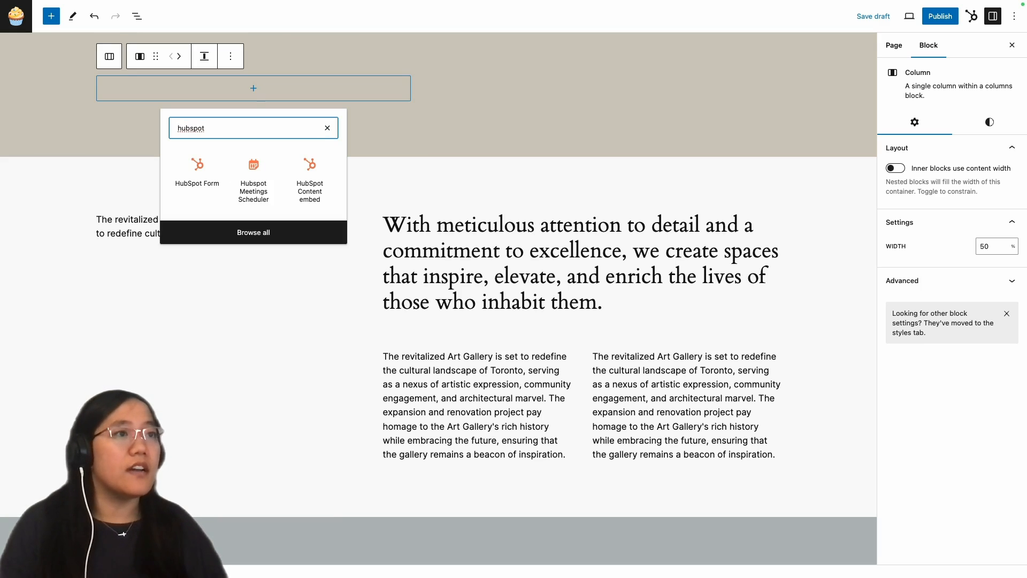
click(309, 163)
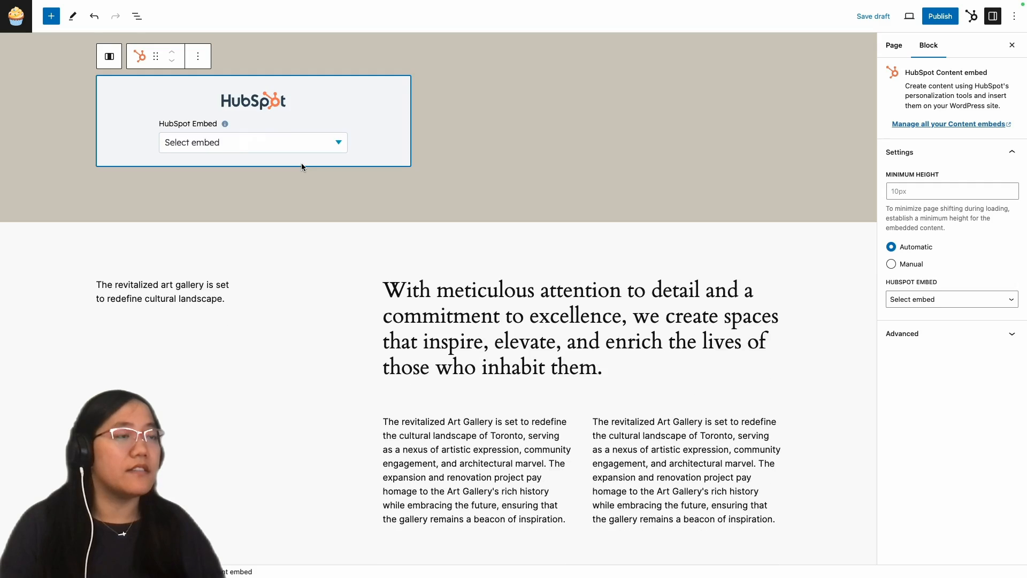
click(252, 143)
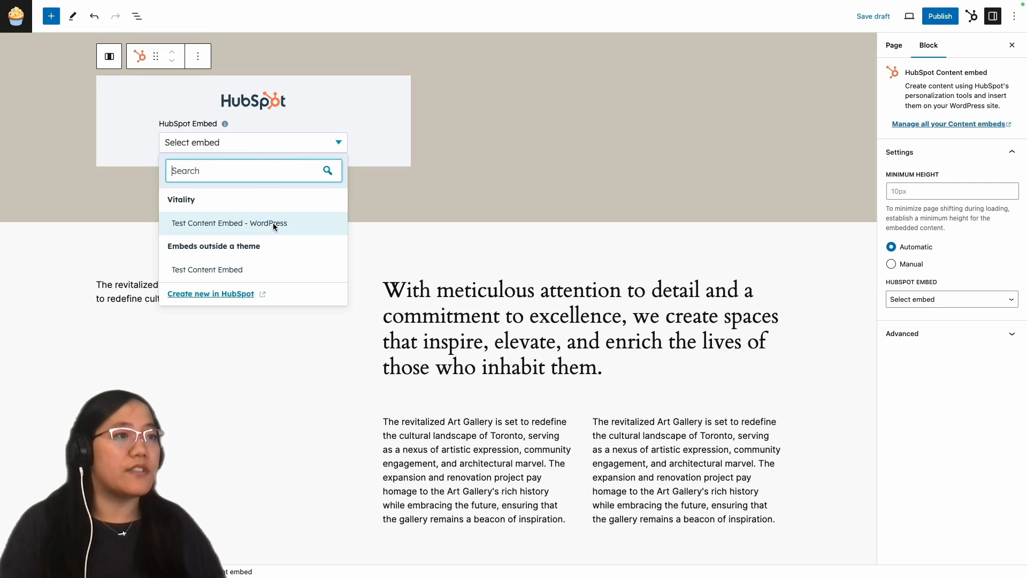
click(229, 222)
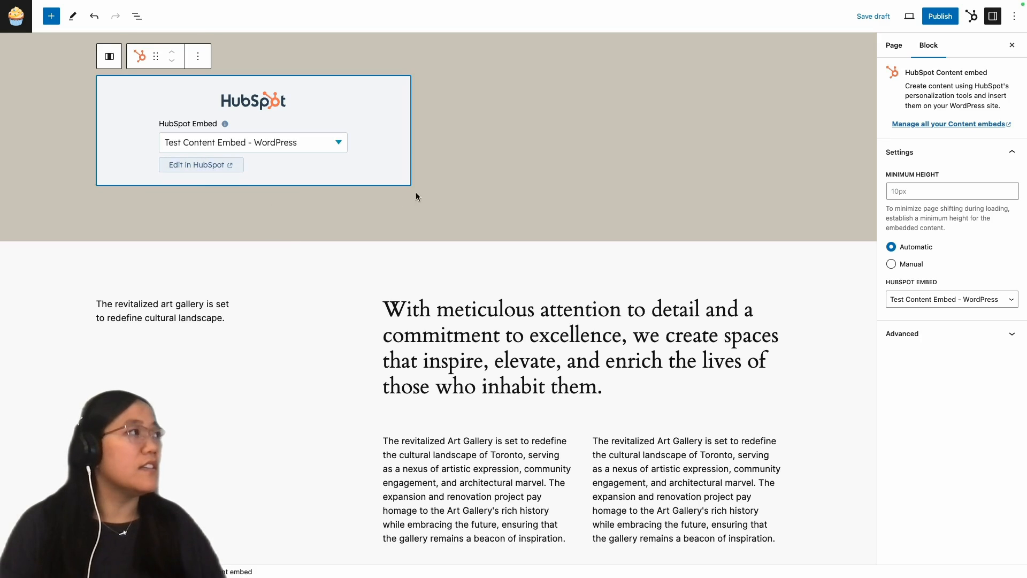
click(873, 16)
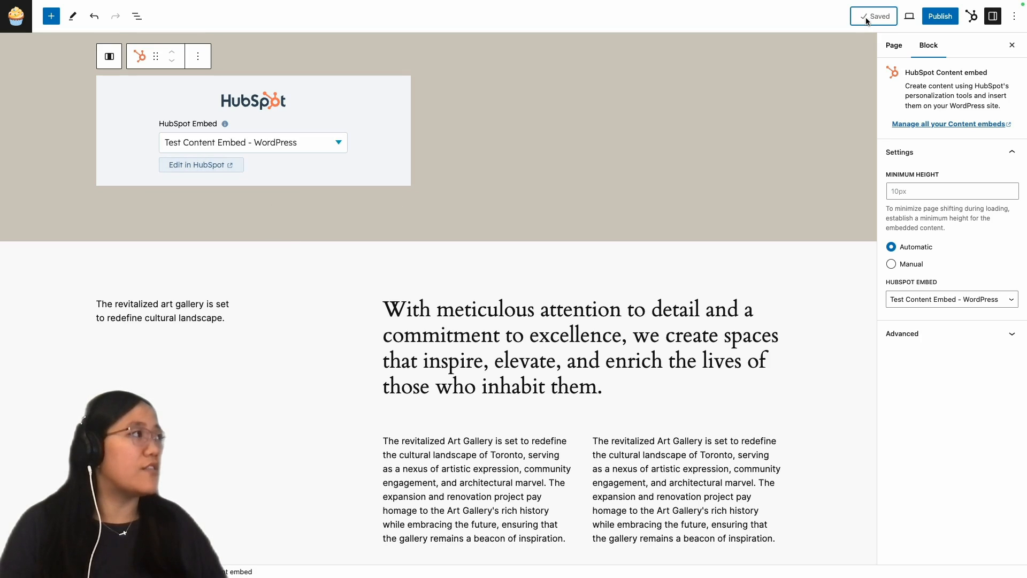
Step: Preview the page in a new tab showing the embed's heading, expanded text and image
click(893, 45)
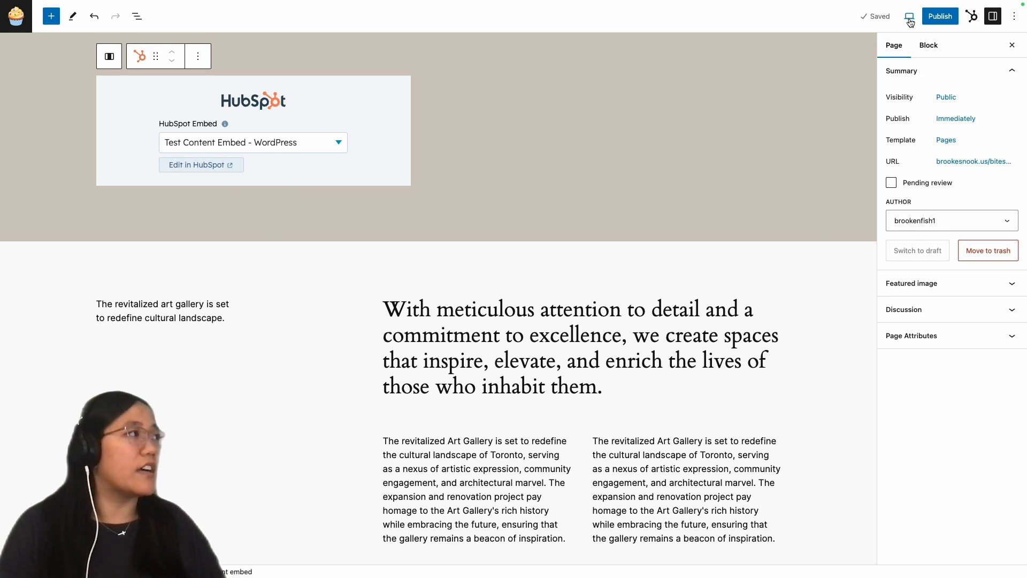
click(907, 16)
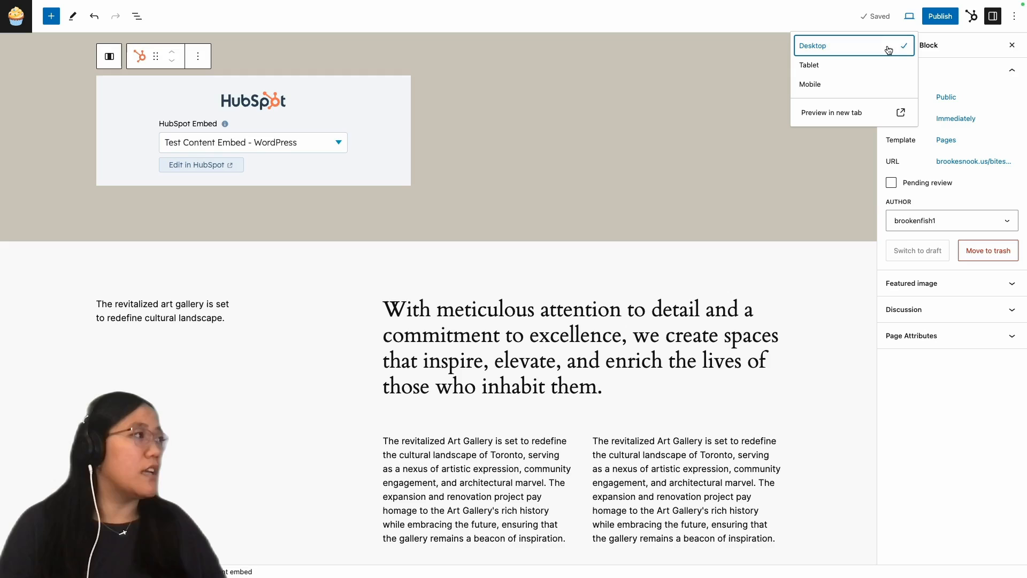
click(831, 112)
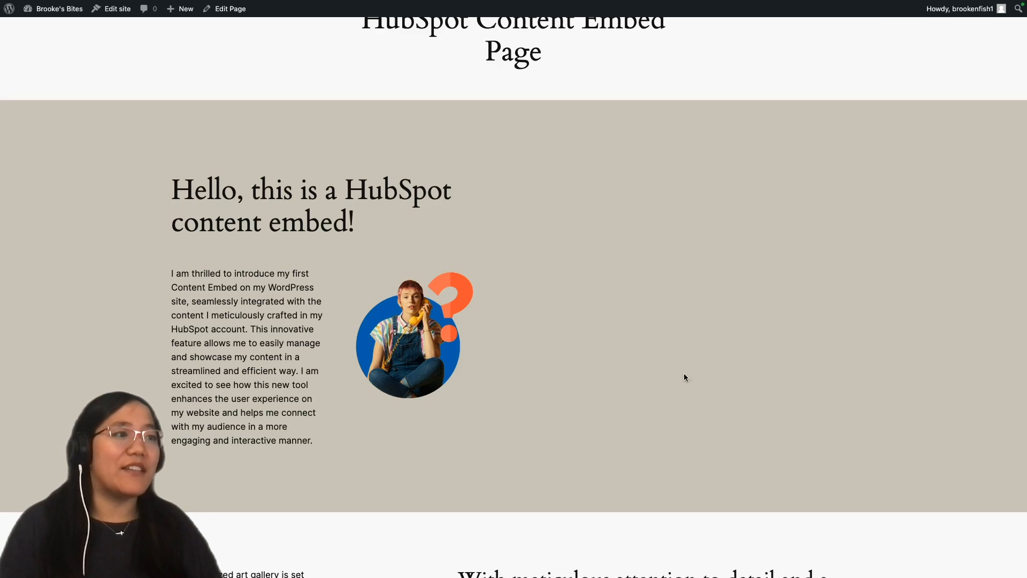